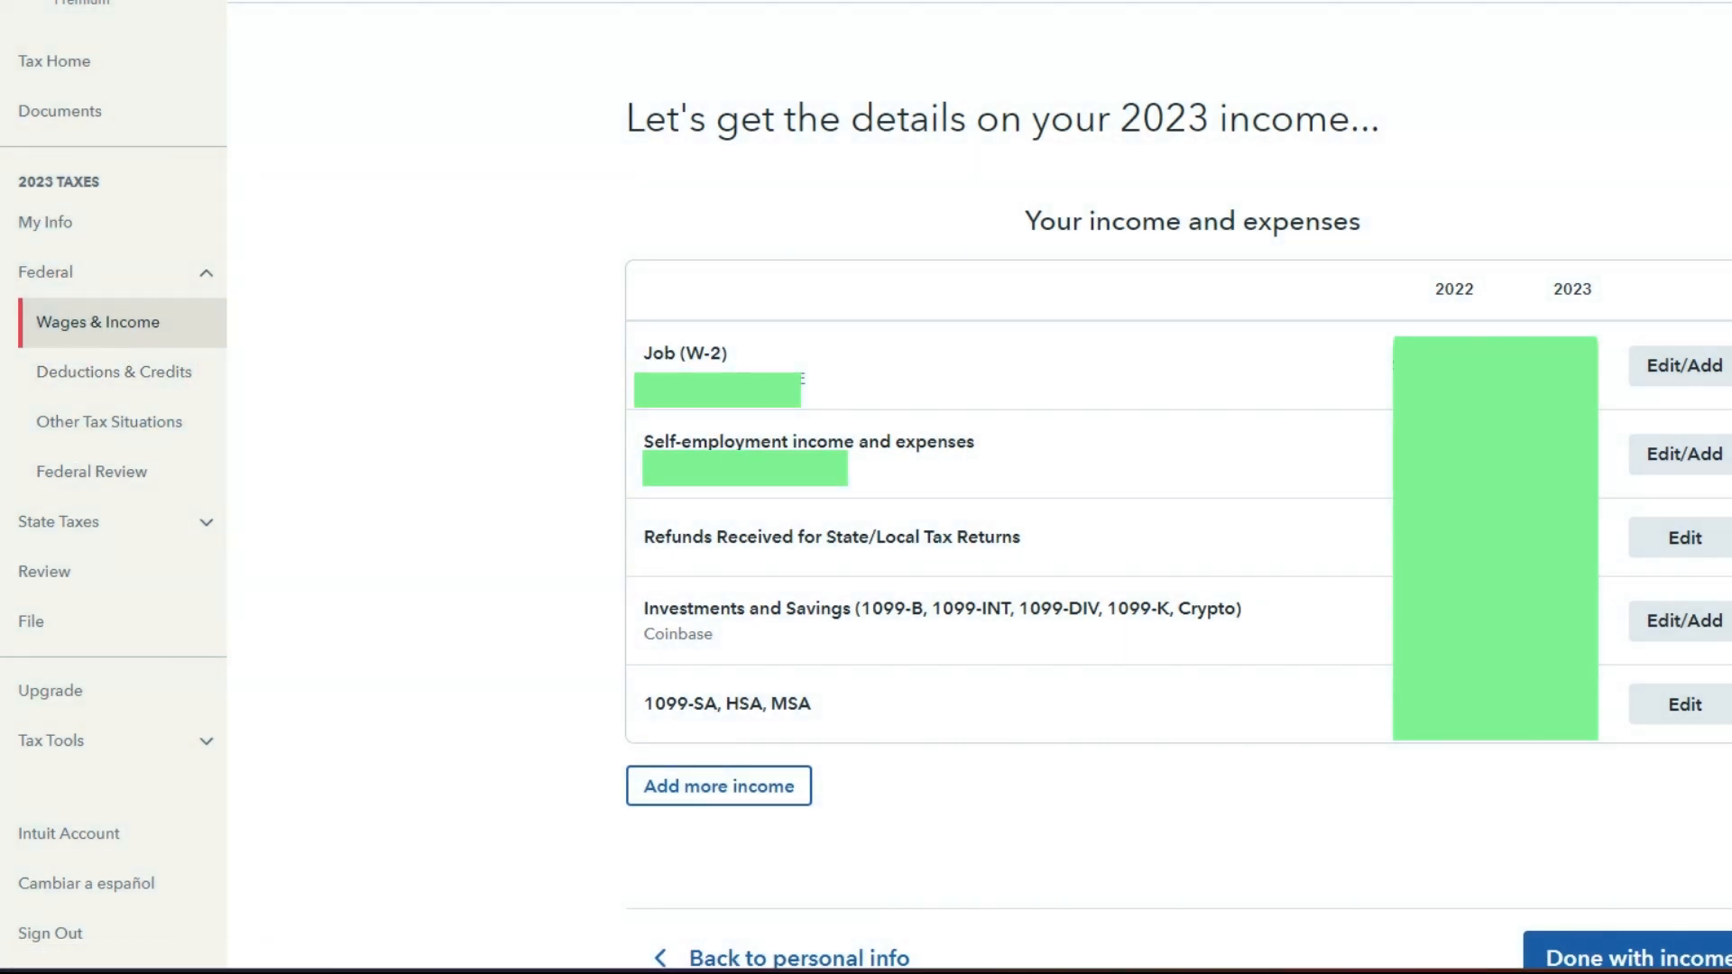
{"action": "mouse_move", "coordinate": [1066, 650]}
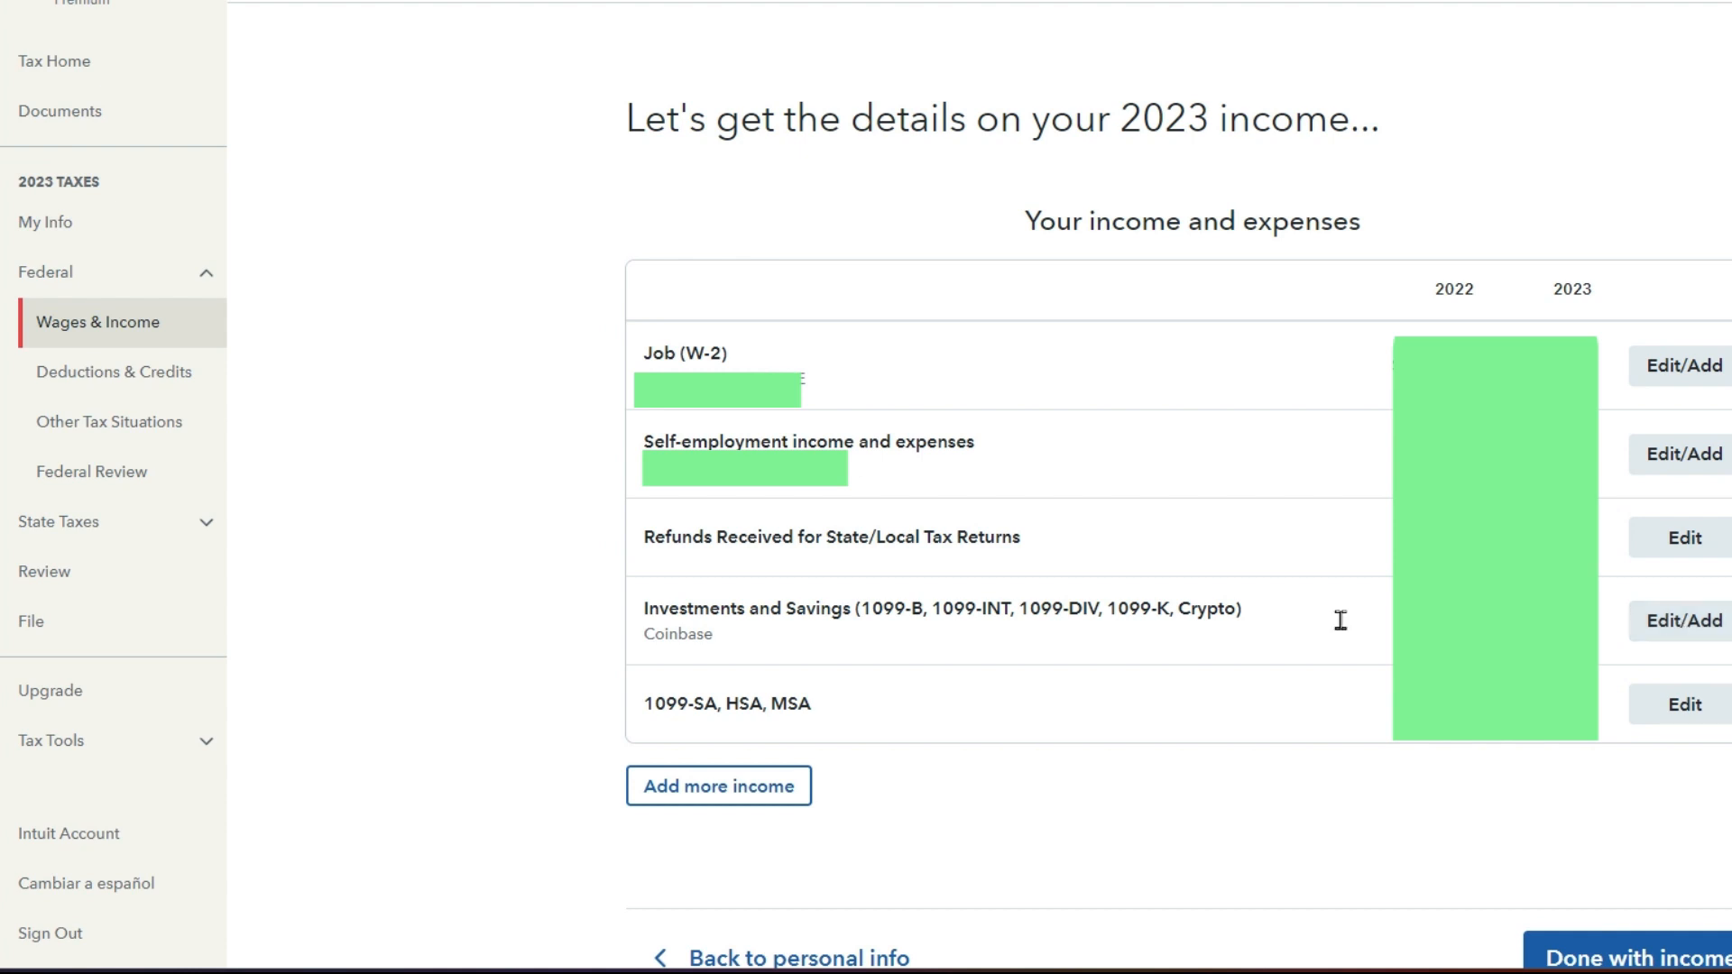
{"action": "mouse_move", "coordinate": [1711, 608]}
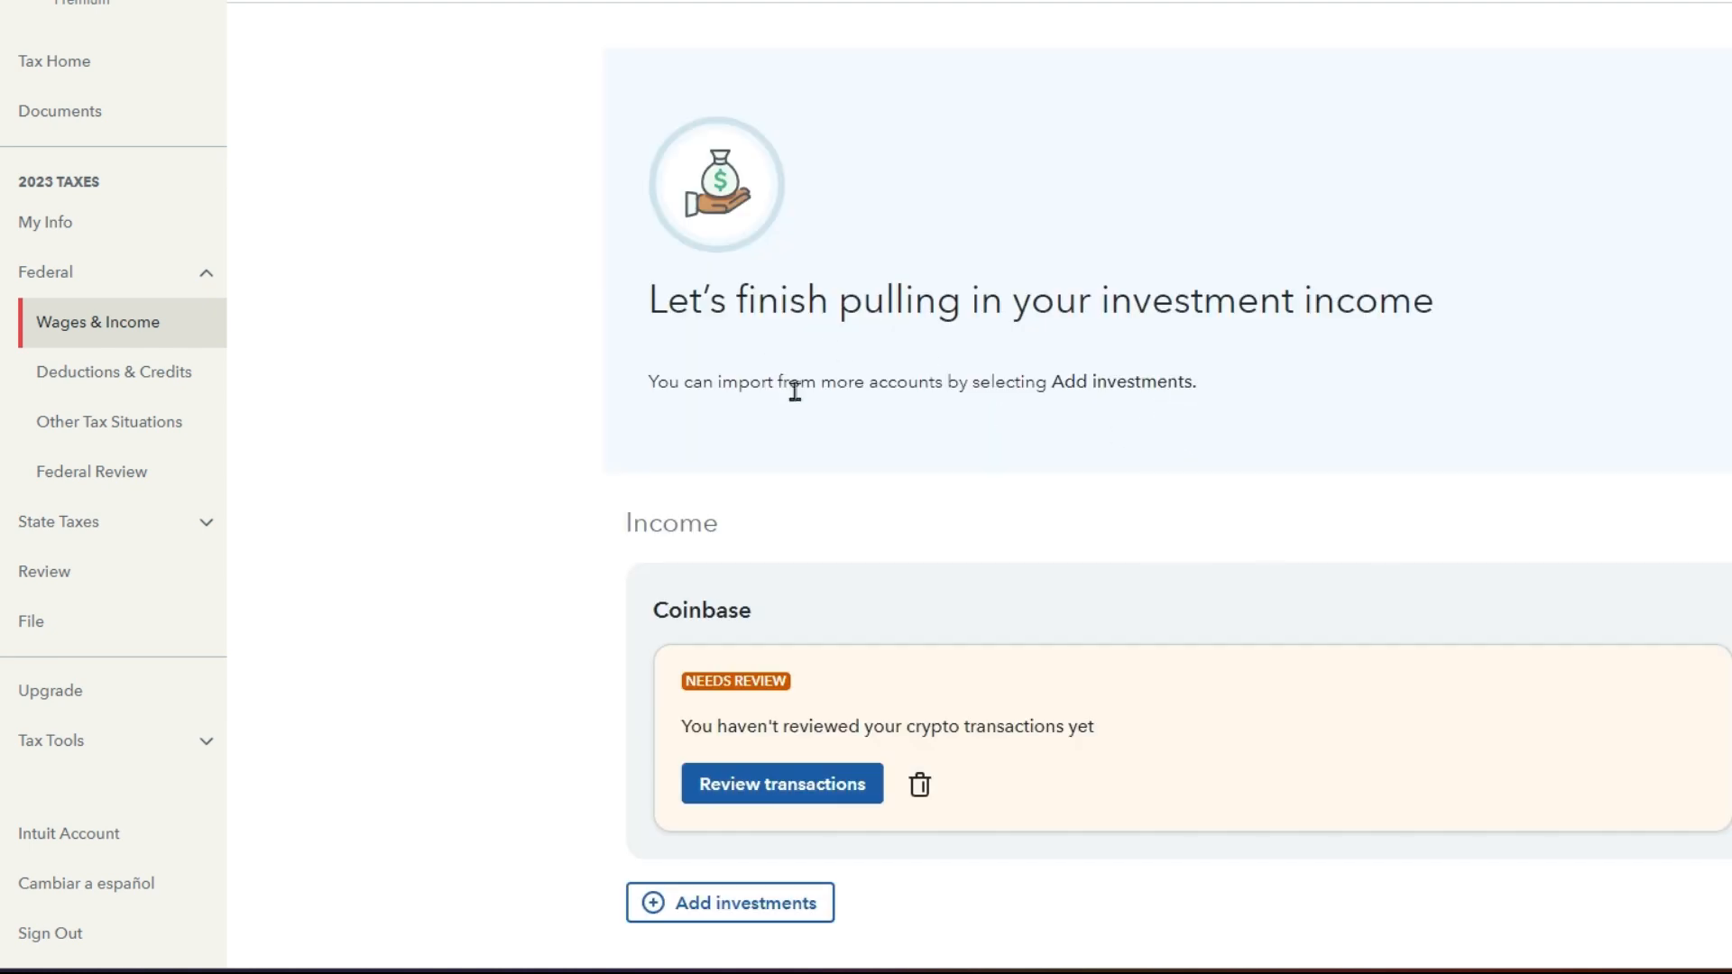
Step: Start adding another investment account from the investment income page
{"action": "scroll", "scroll_direction": "down", "scroll_amount": 3}
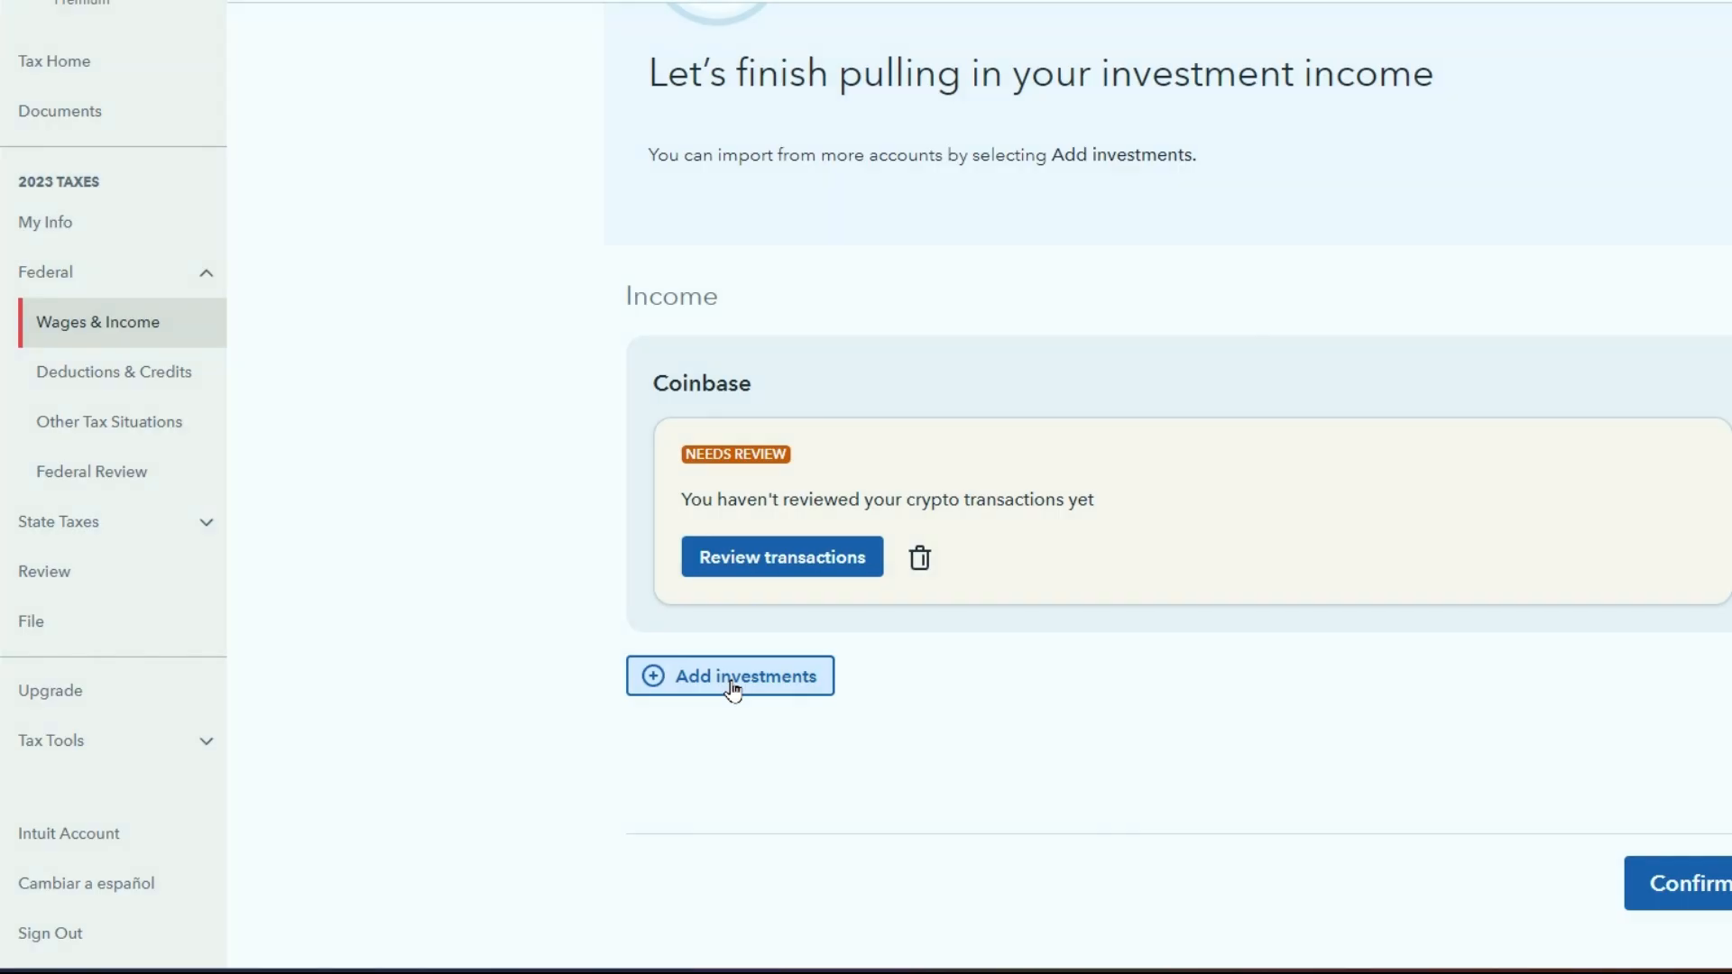
{"action": "left_click", "coordinate": [729, 677]}
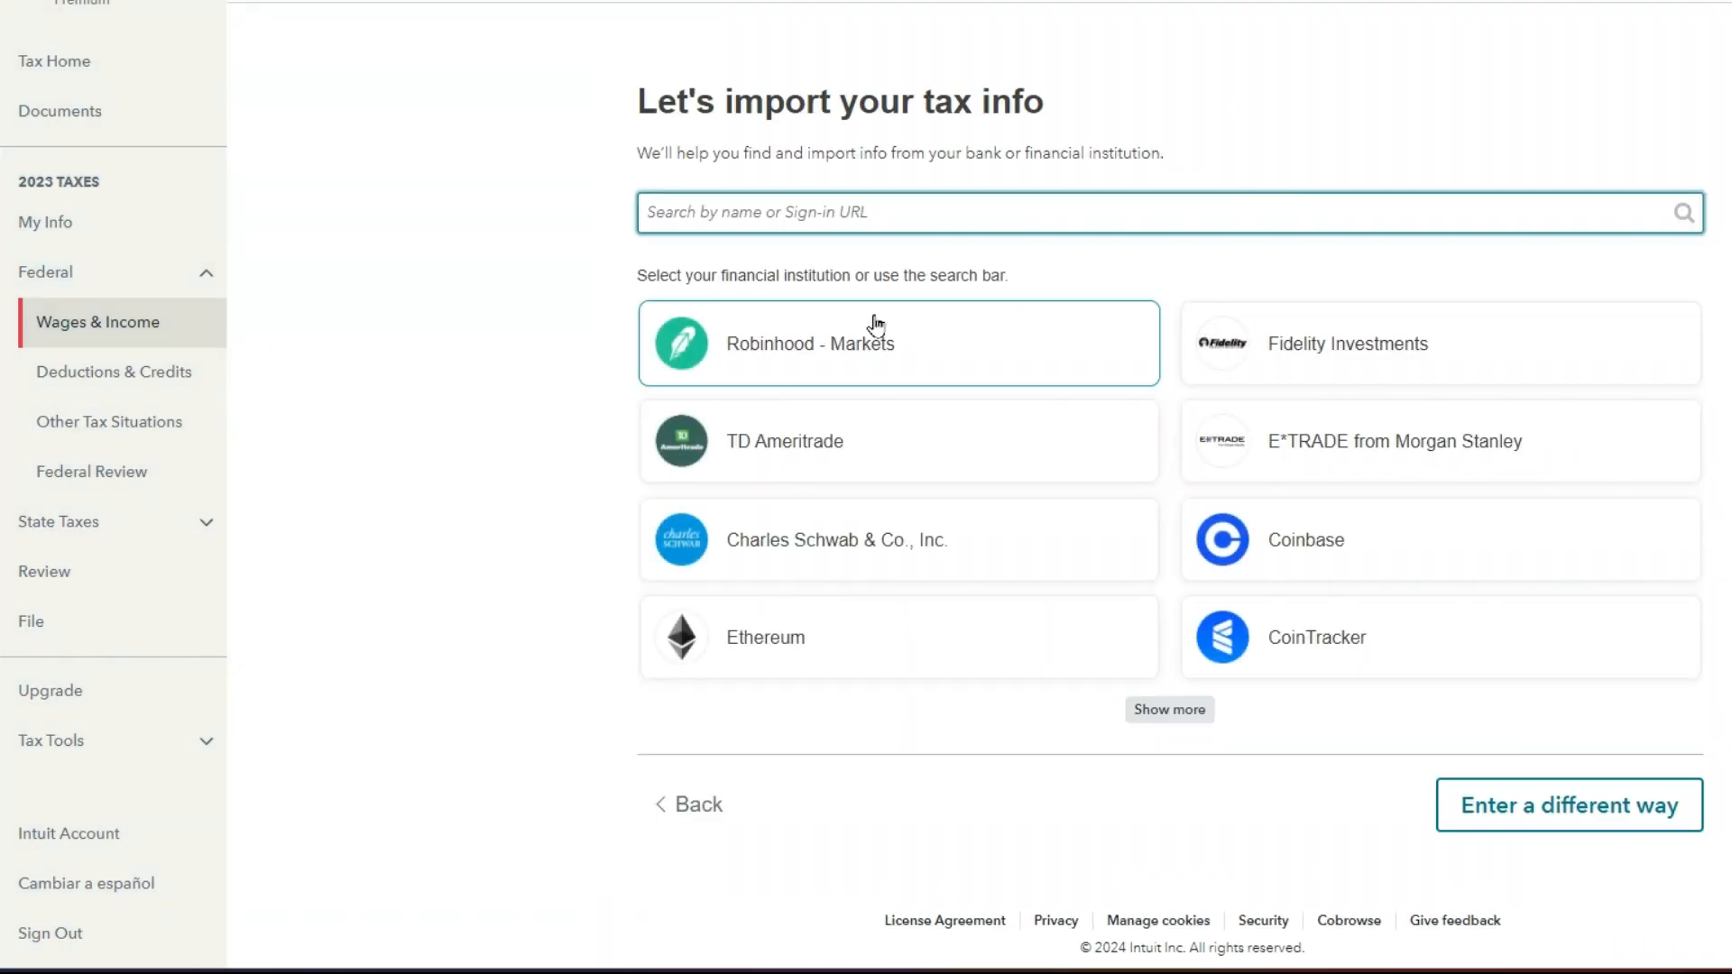
{"action": "mouse_move", "coordinate": [1069, 422]}
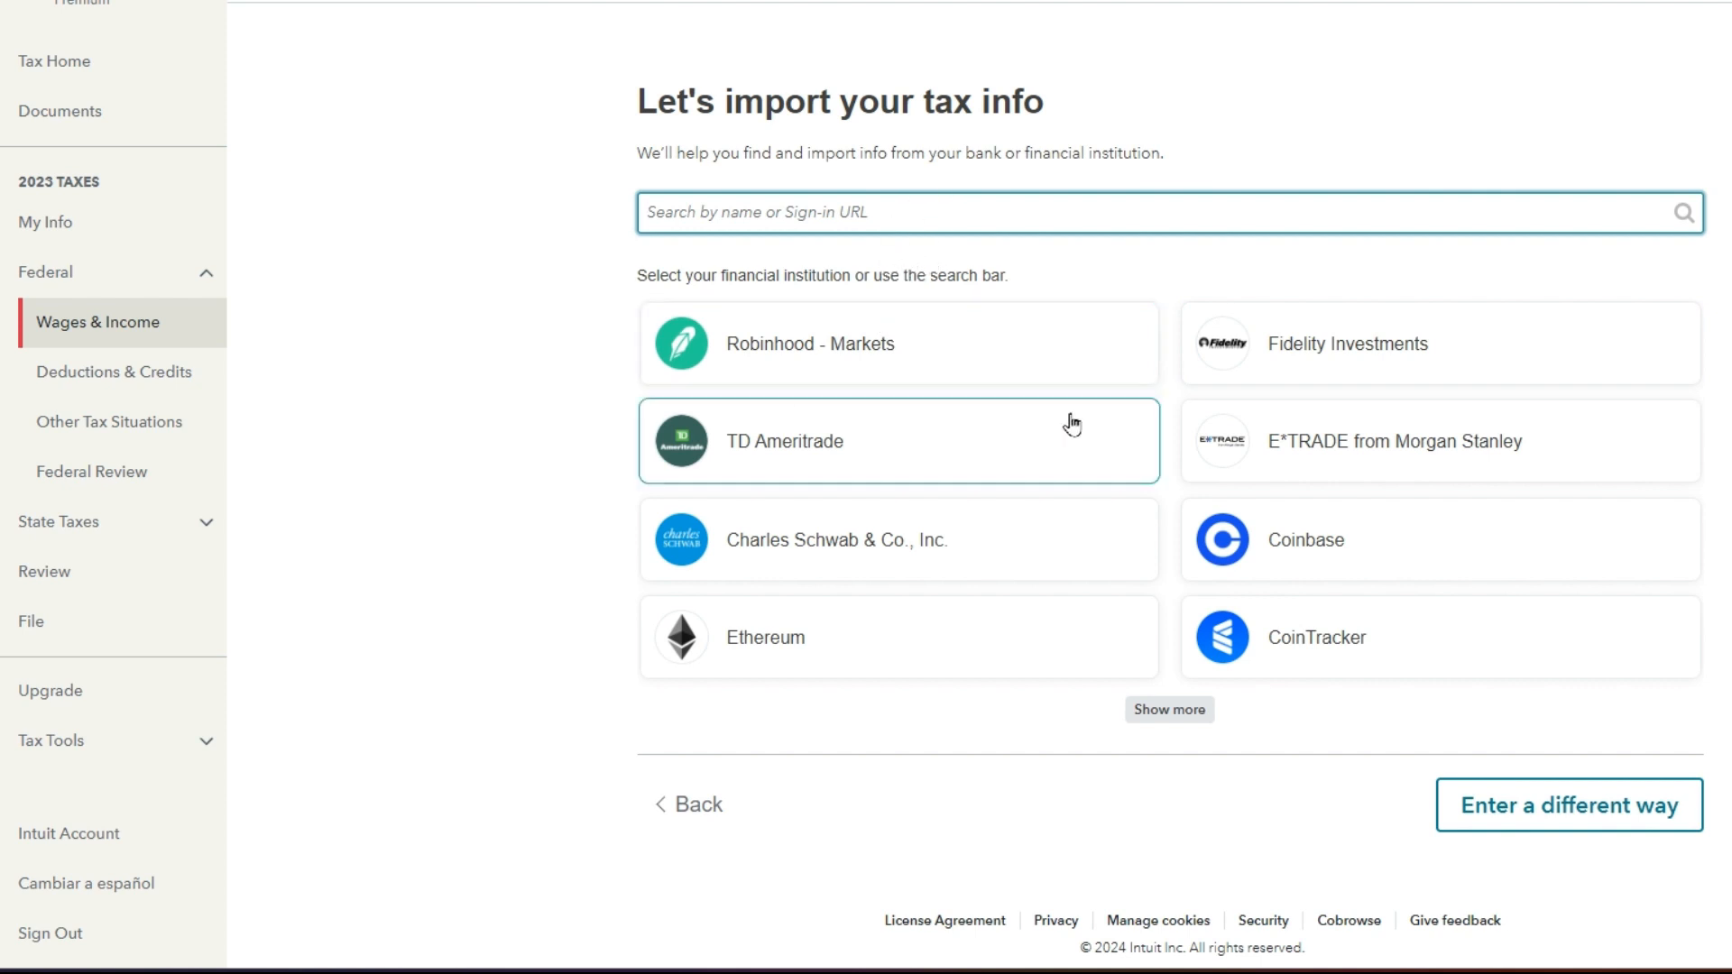
Step: Search the institutions for 'Uphold' and choose its only result, Crypto CSV Upload
{"action": "scroll", "scroll_direction": "down", "scroll_amount": 3}
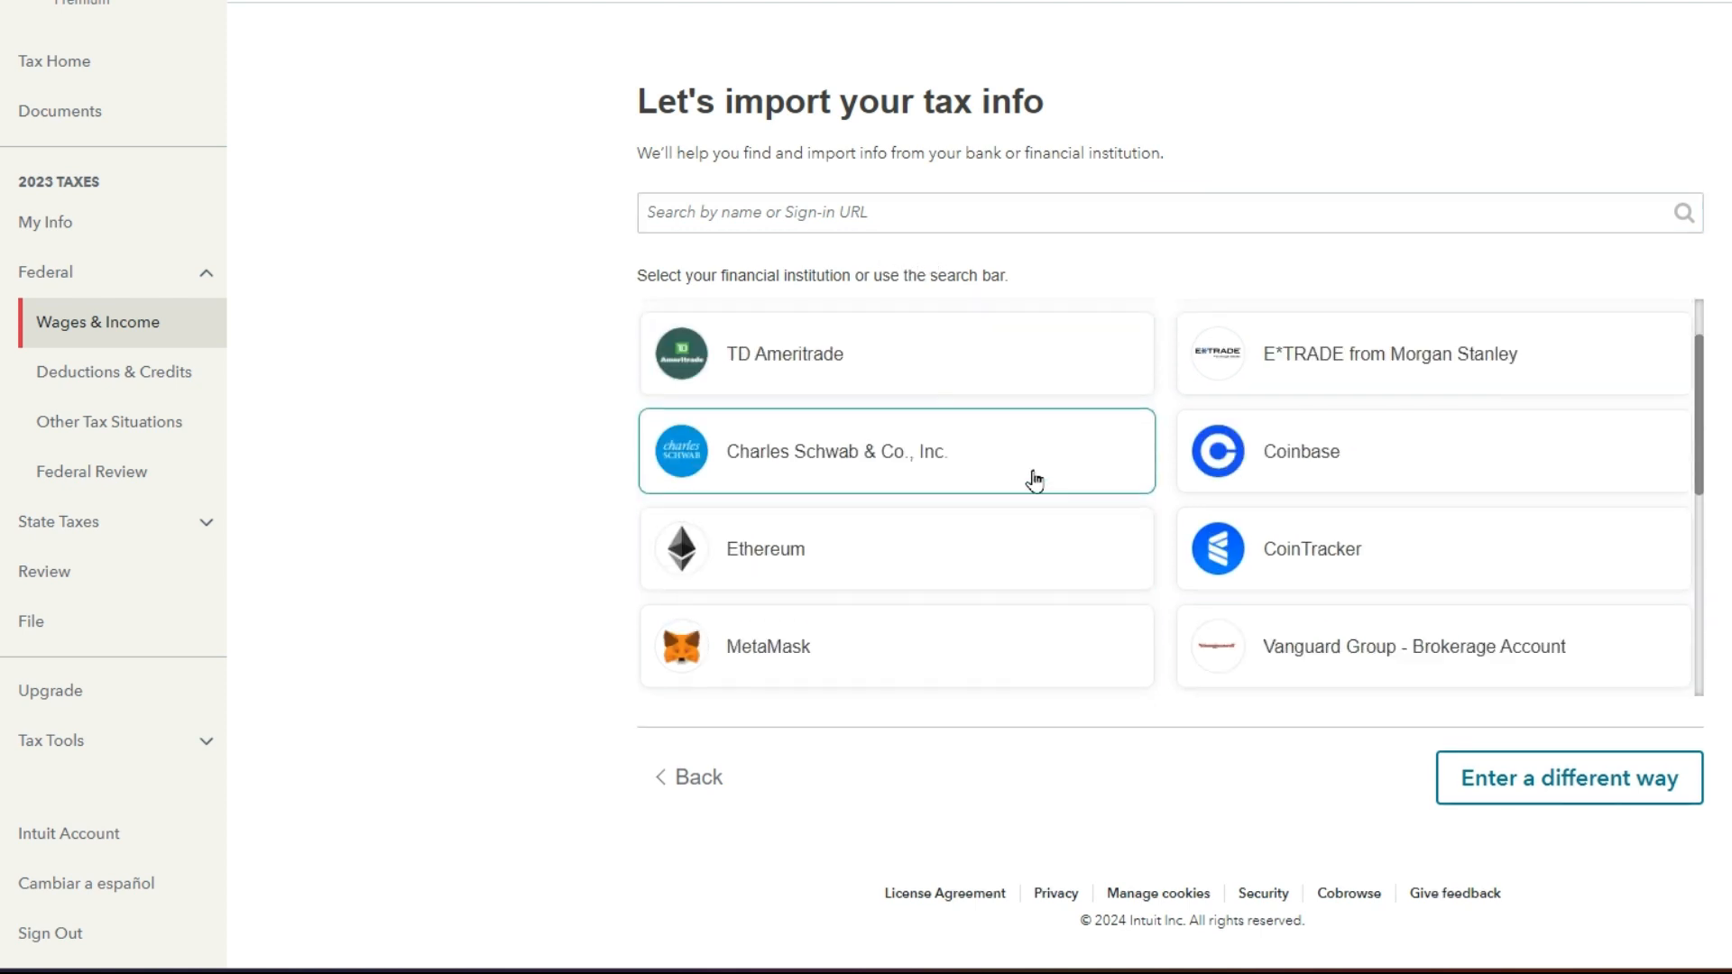
{"action": "scroll", "scroll_direction": "up", "scroll_amount": 3}
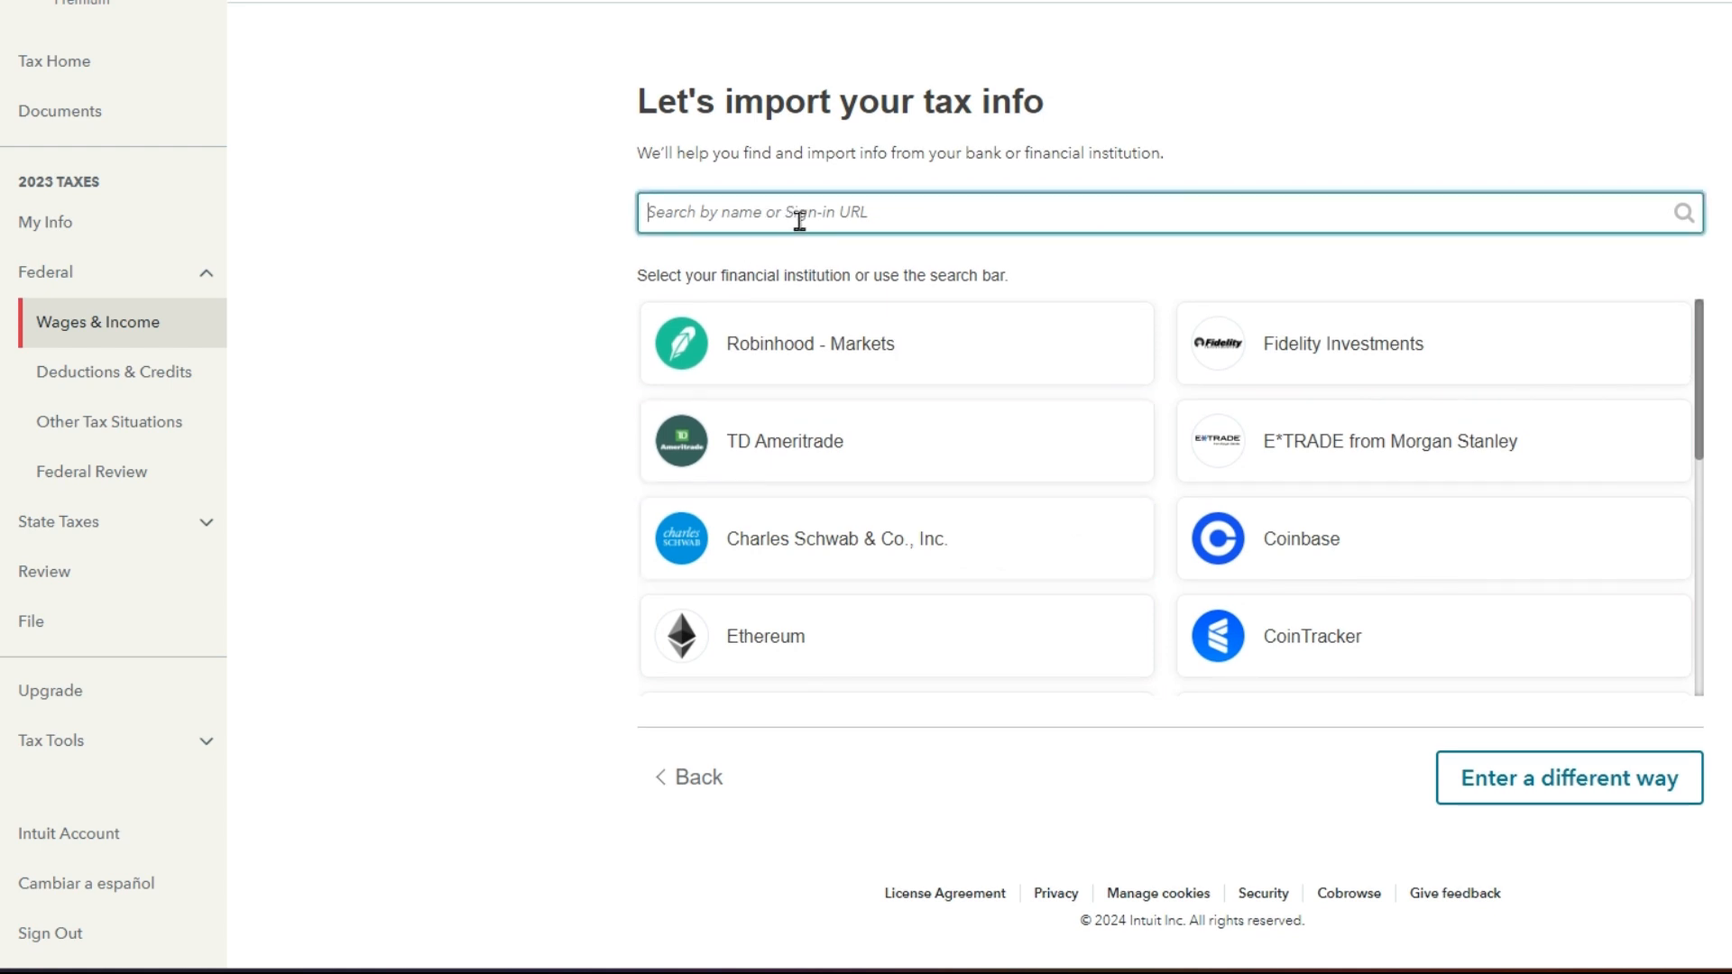
{"action": "type", "text": "Up"}
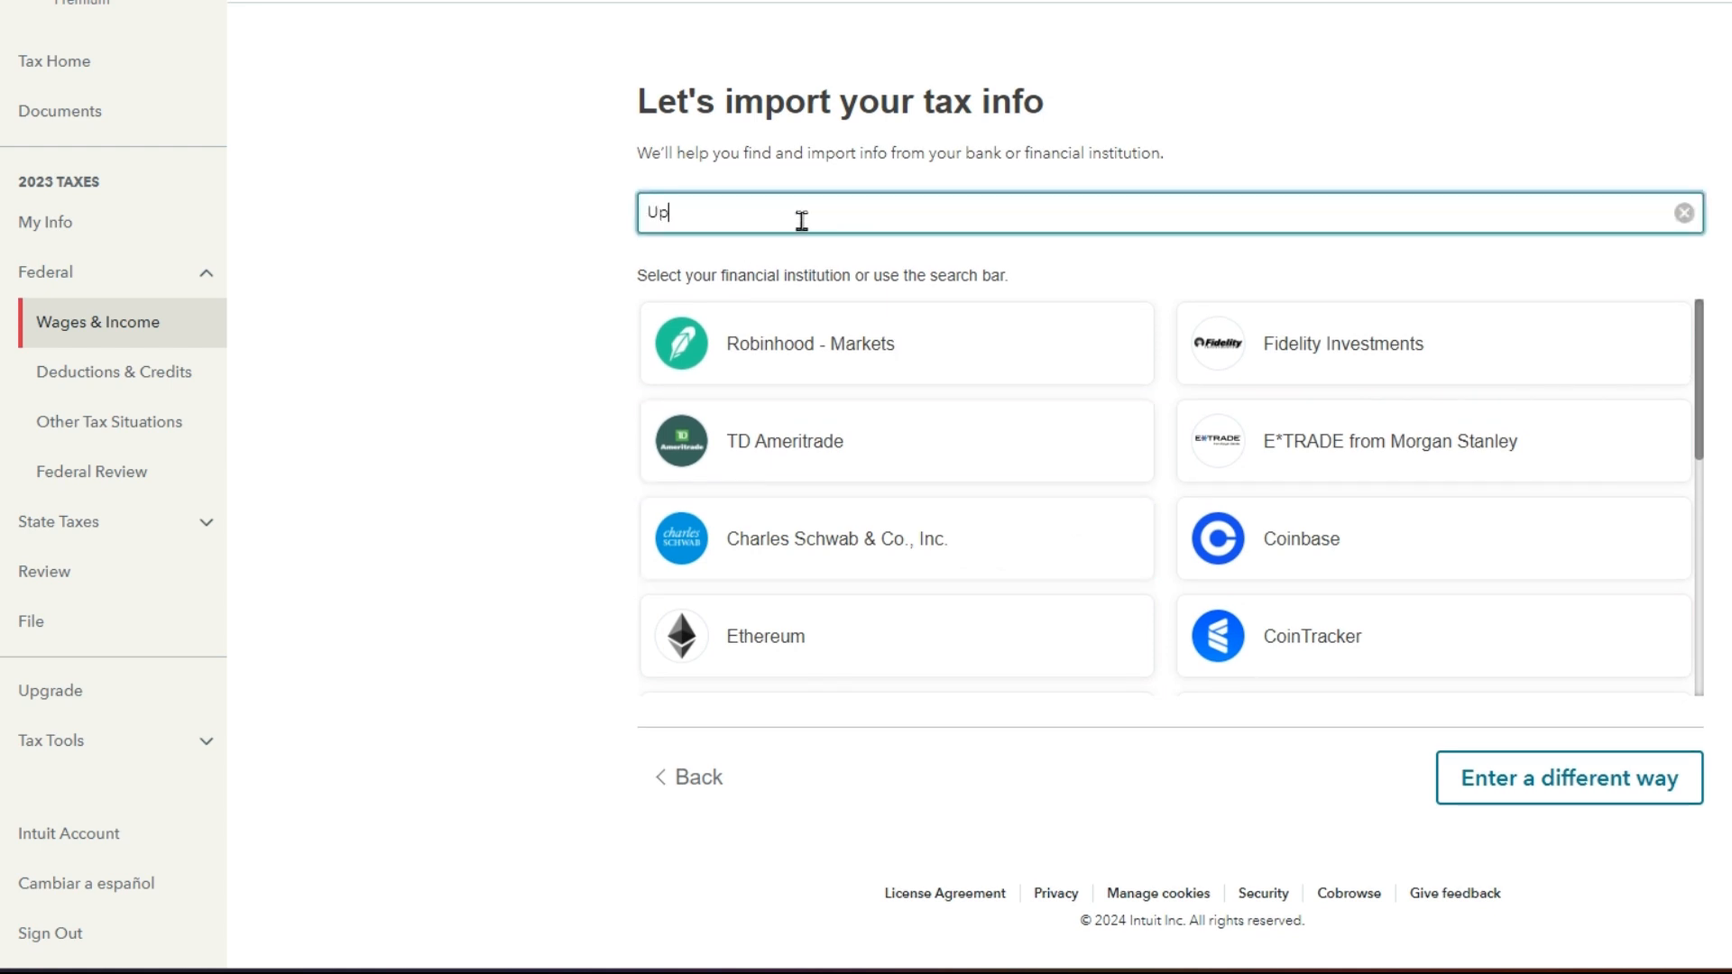
{"action": "type", "text": "hold"}
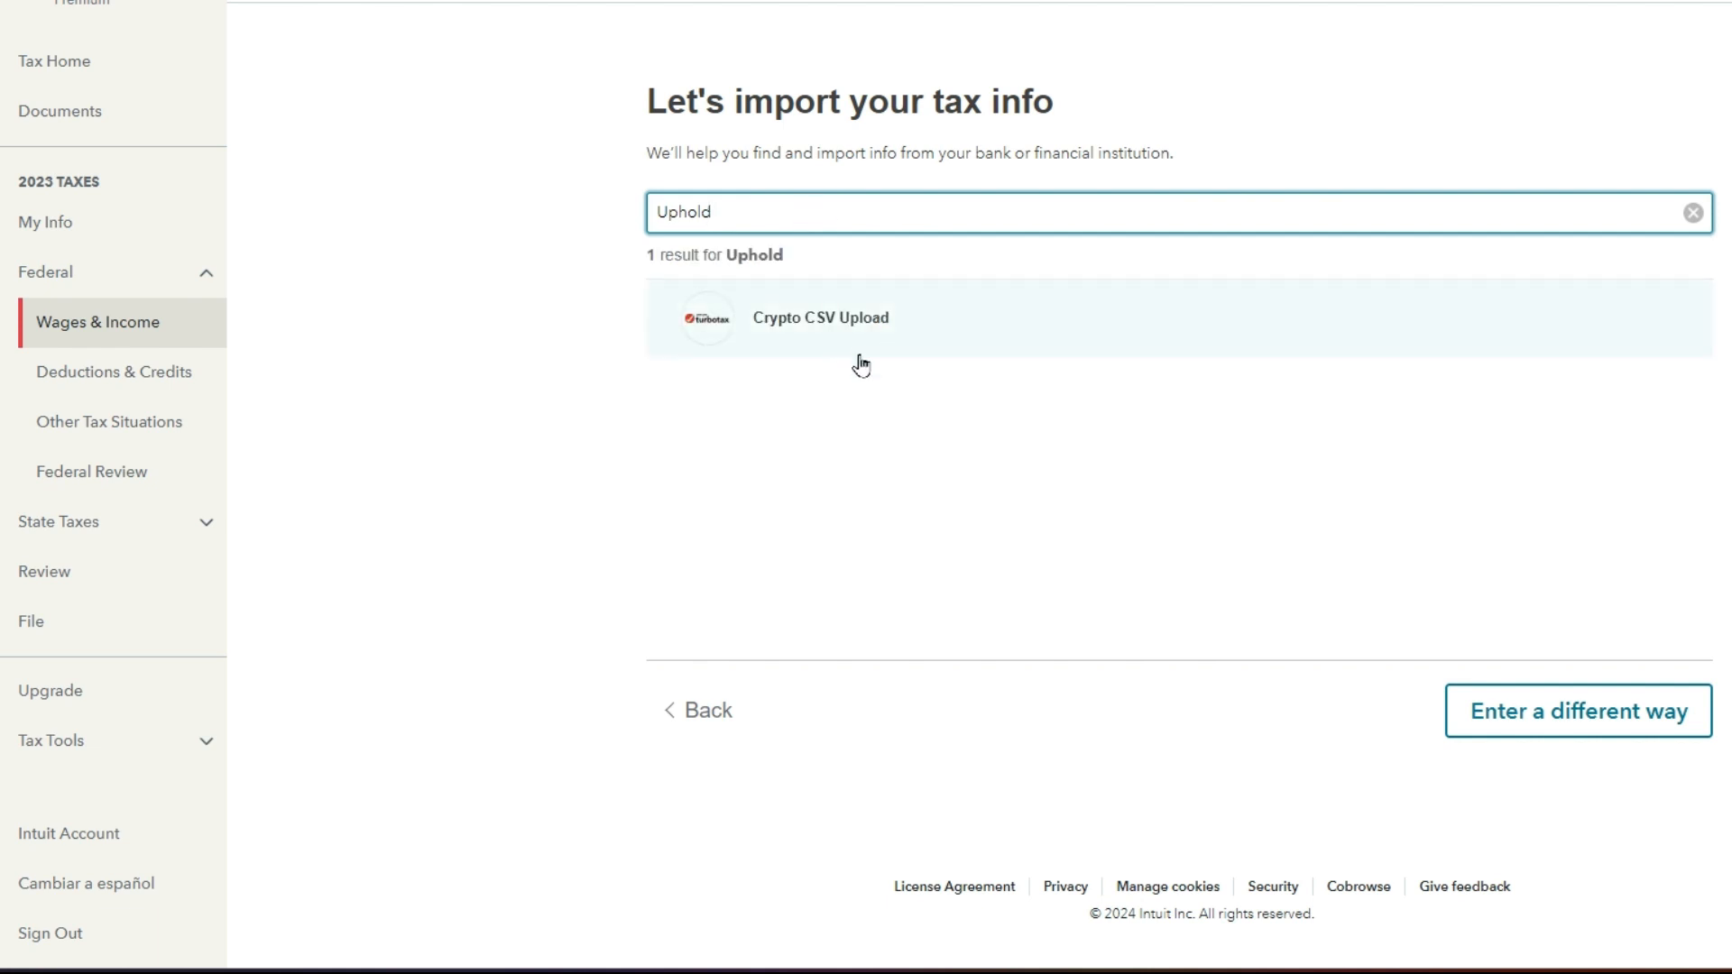
{"action": "mouse_move", "coordinate": [735, 352]}
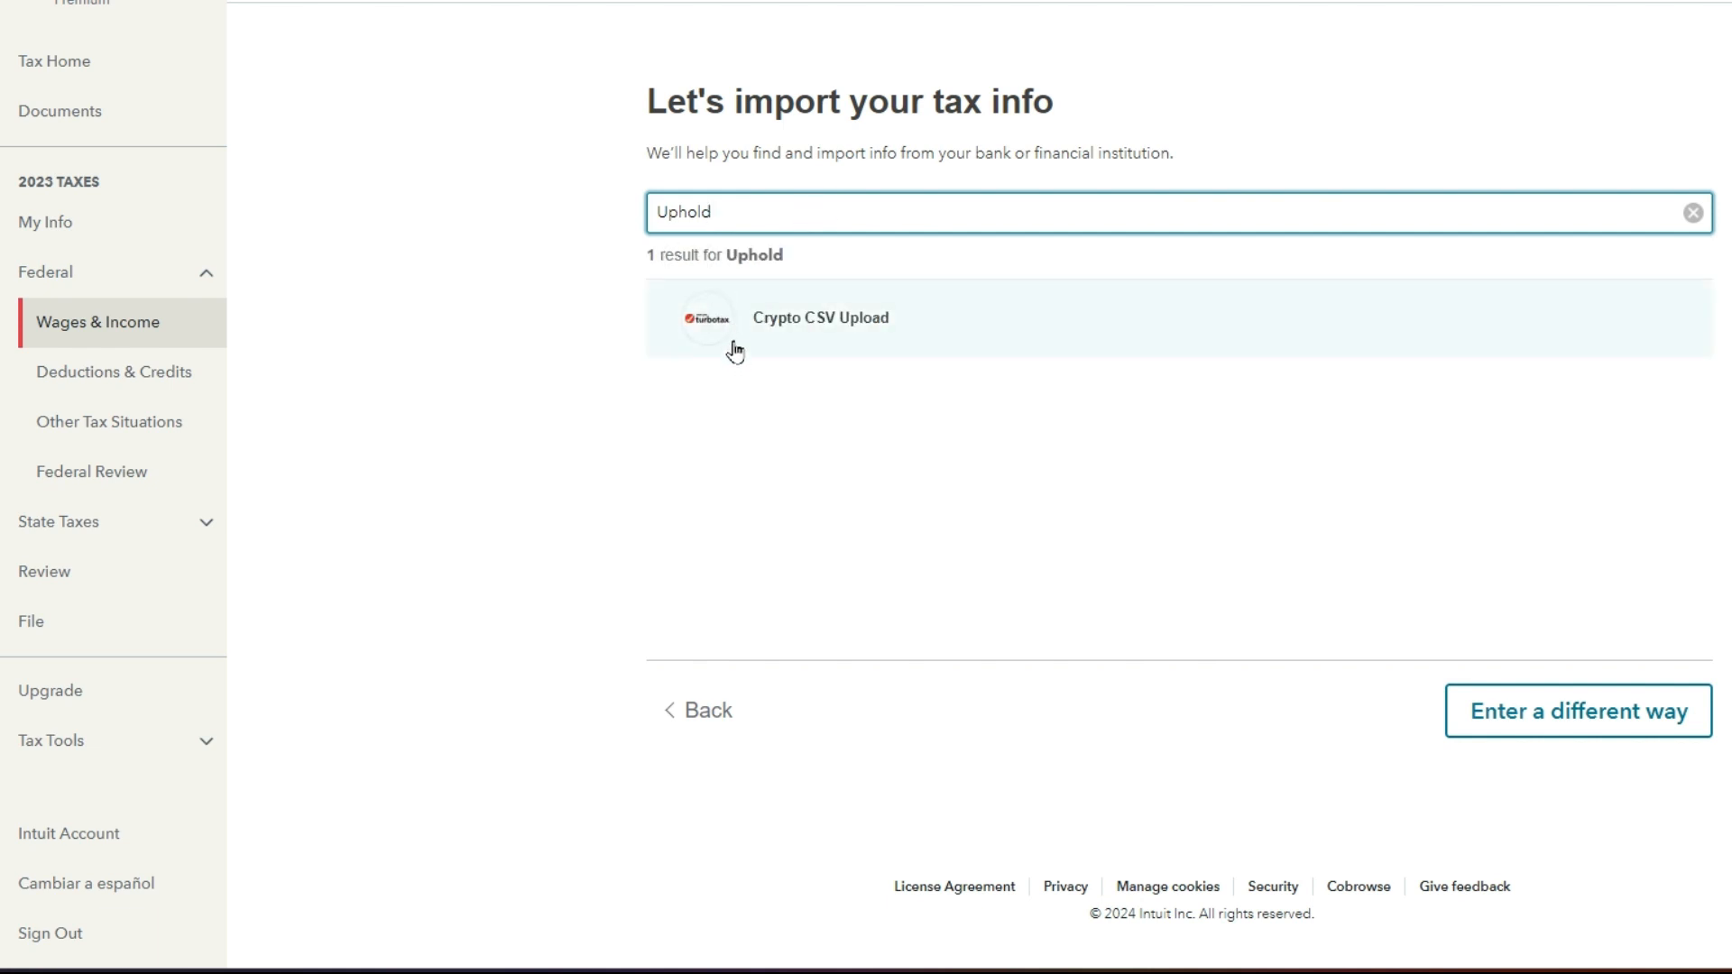
{"action": "mouse_move", "coordinate": [790, 343]}
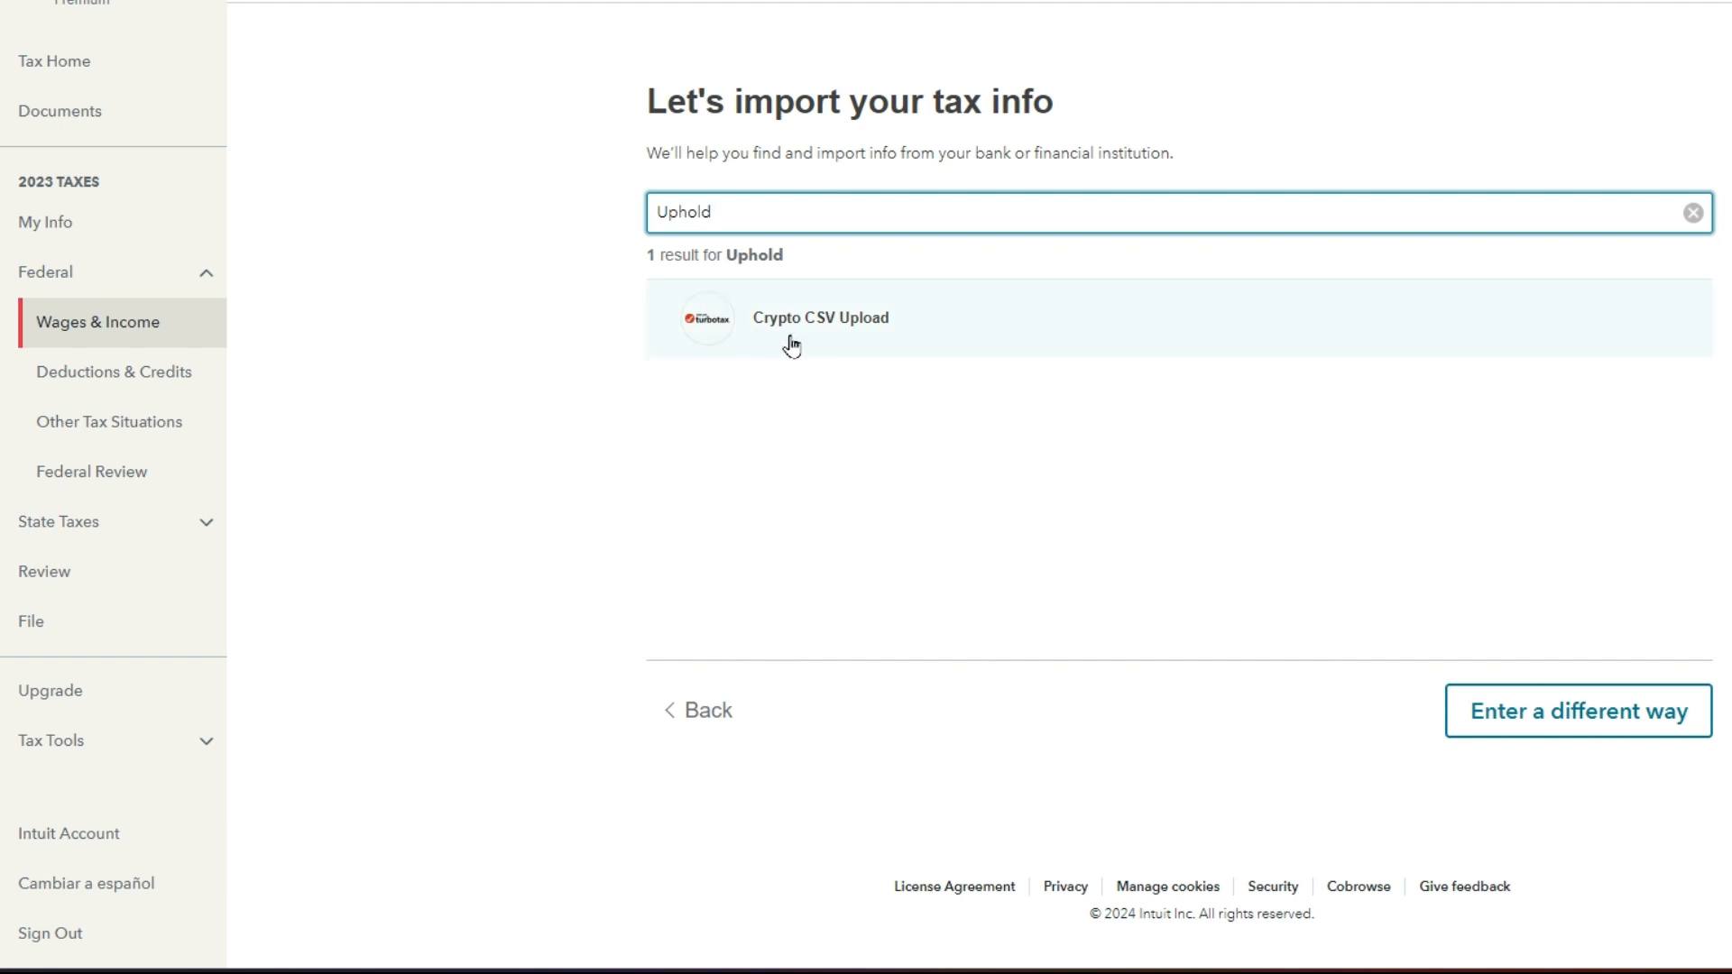
{"action": "mouse_move", "coordinate": [850, 337]}
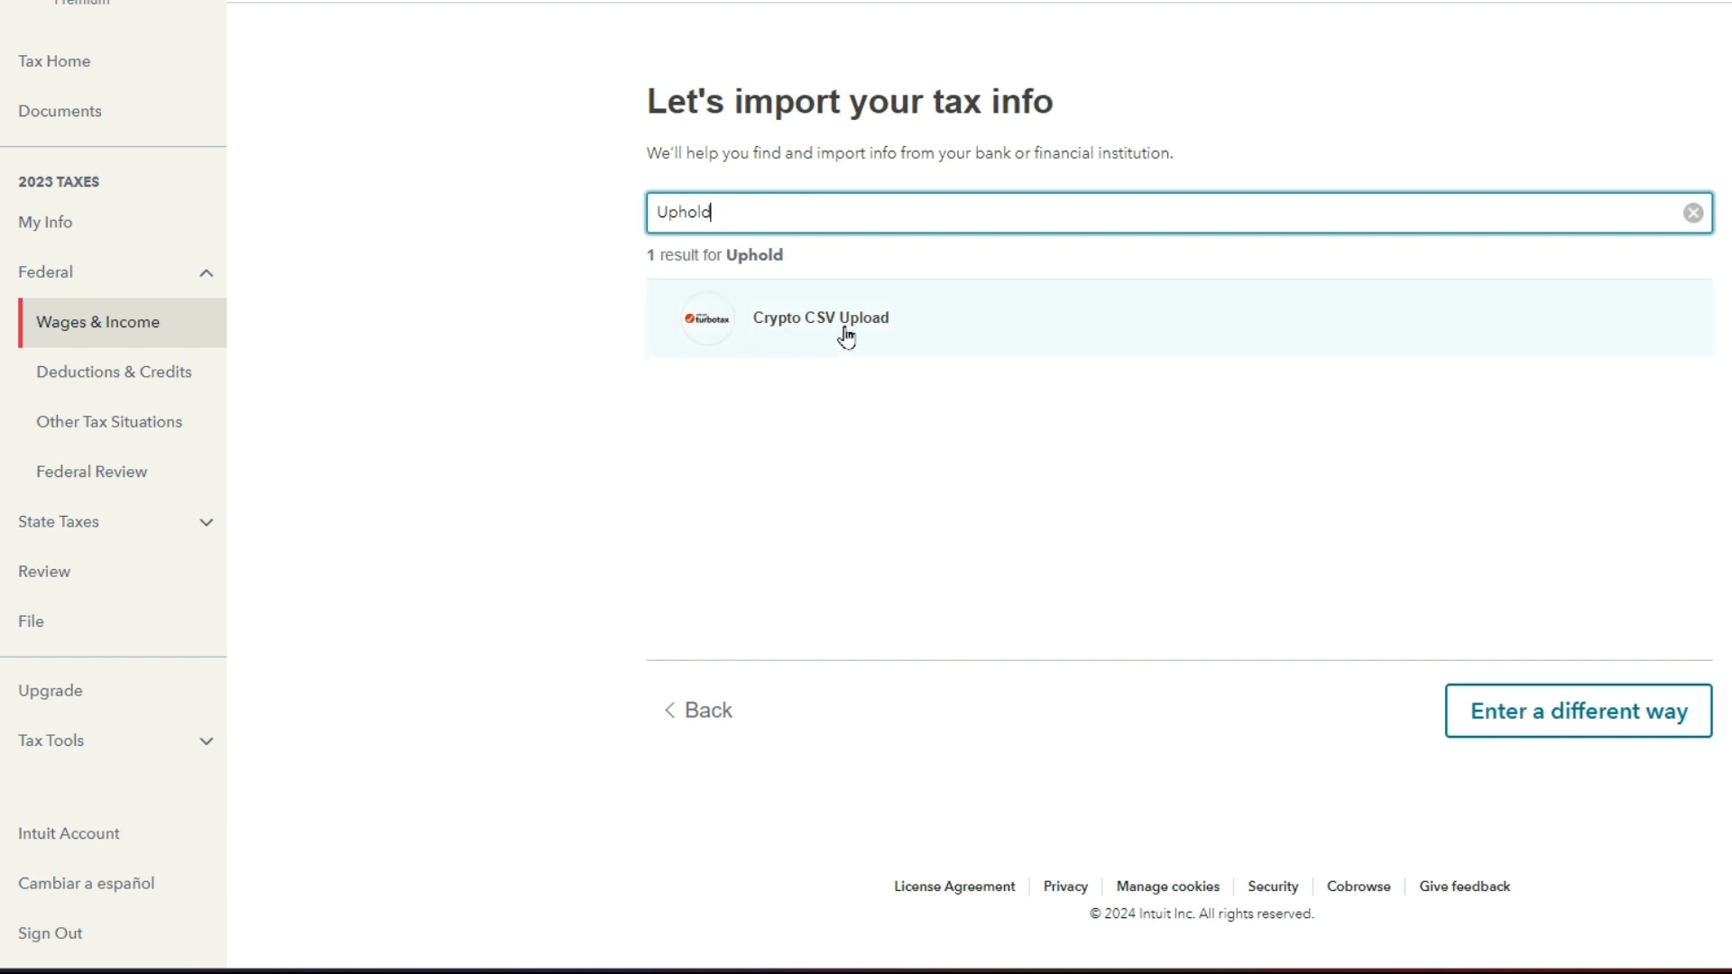
{"action": "left_click", "coordinate": [821, 317]}
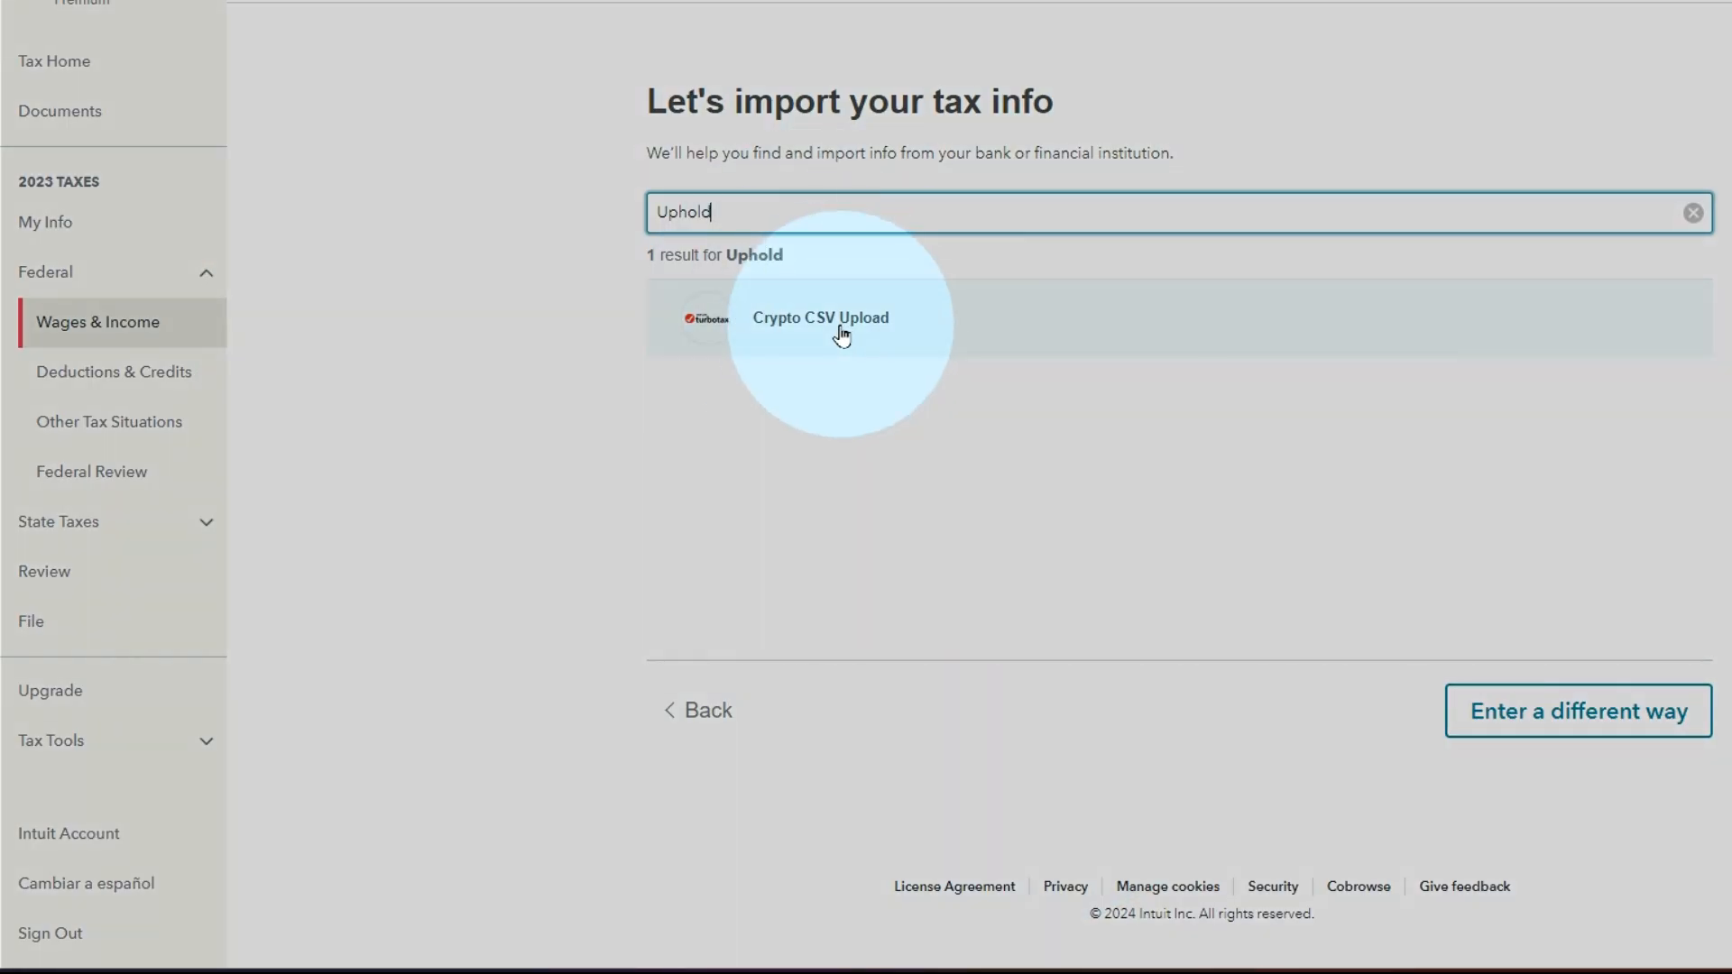
{"action": "left_click", "coordinate": [819, 318]}
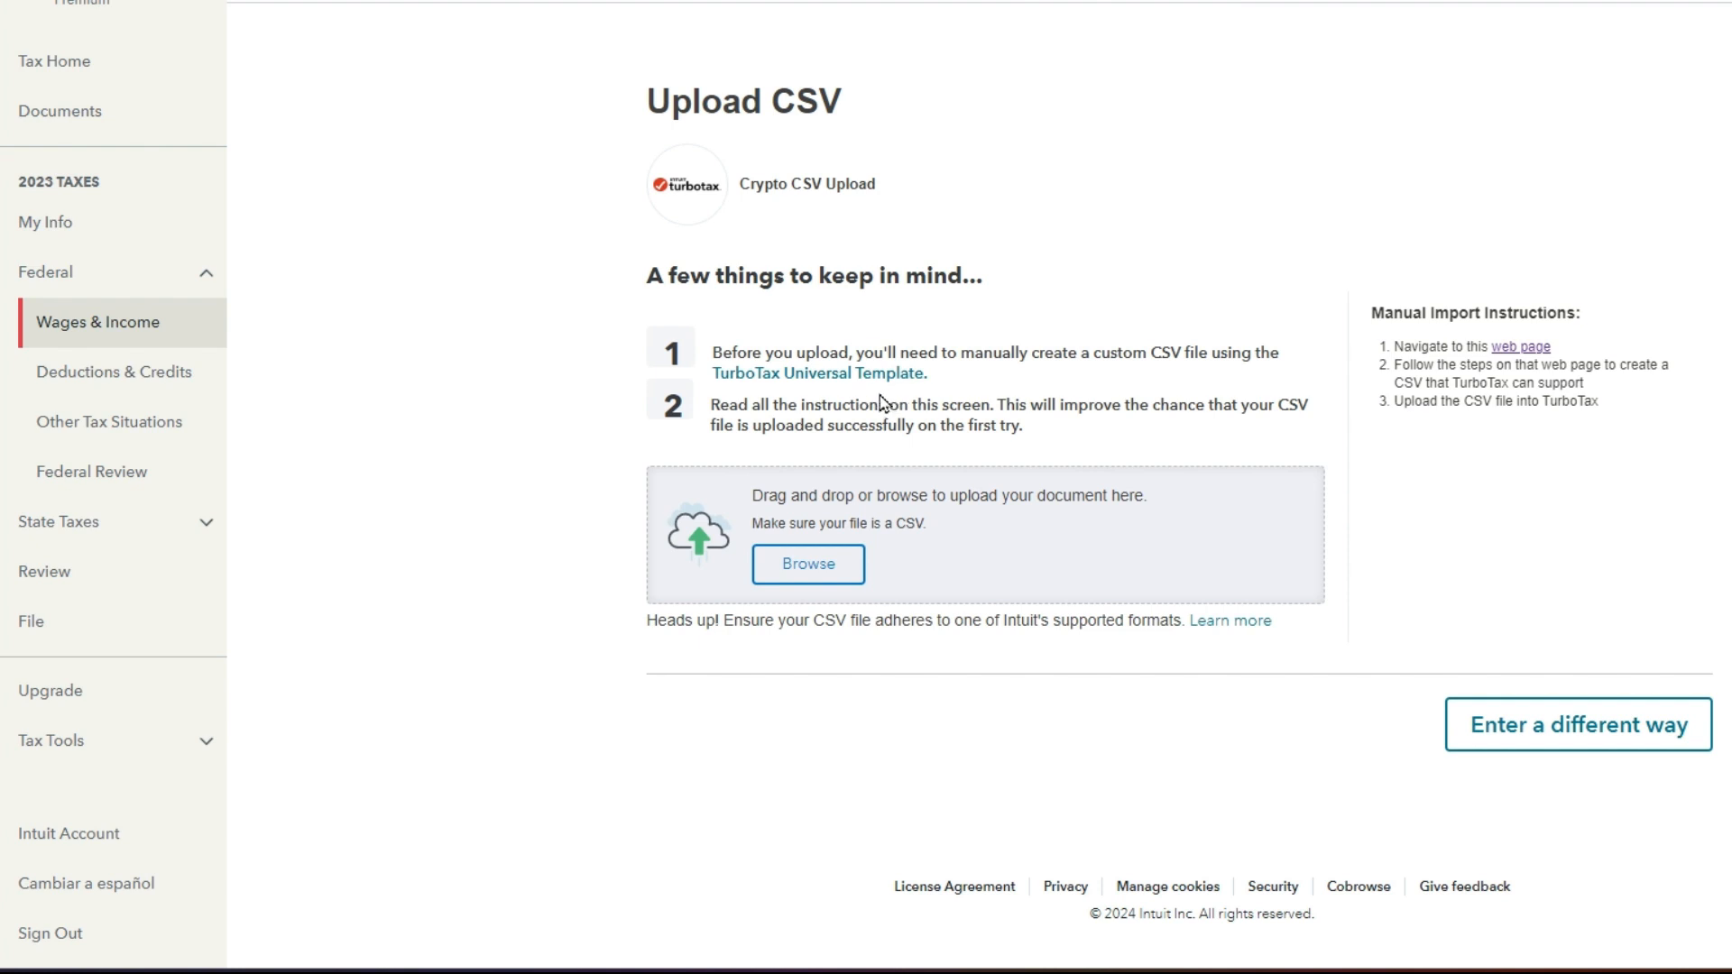
{"action": "mouse_move", "coordinate": [880, 400]}
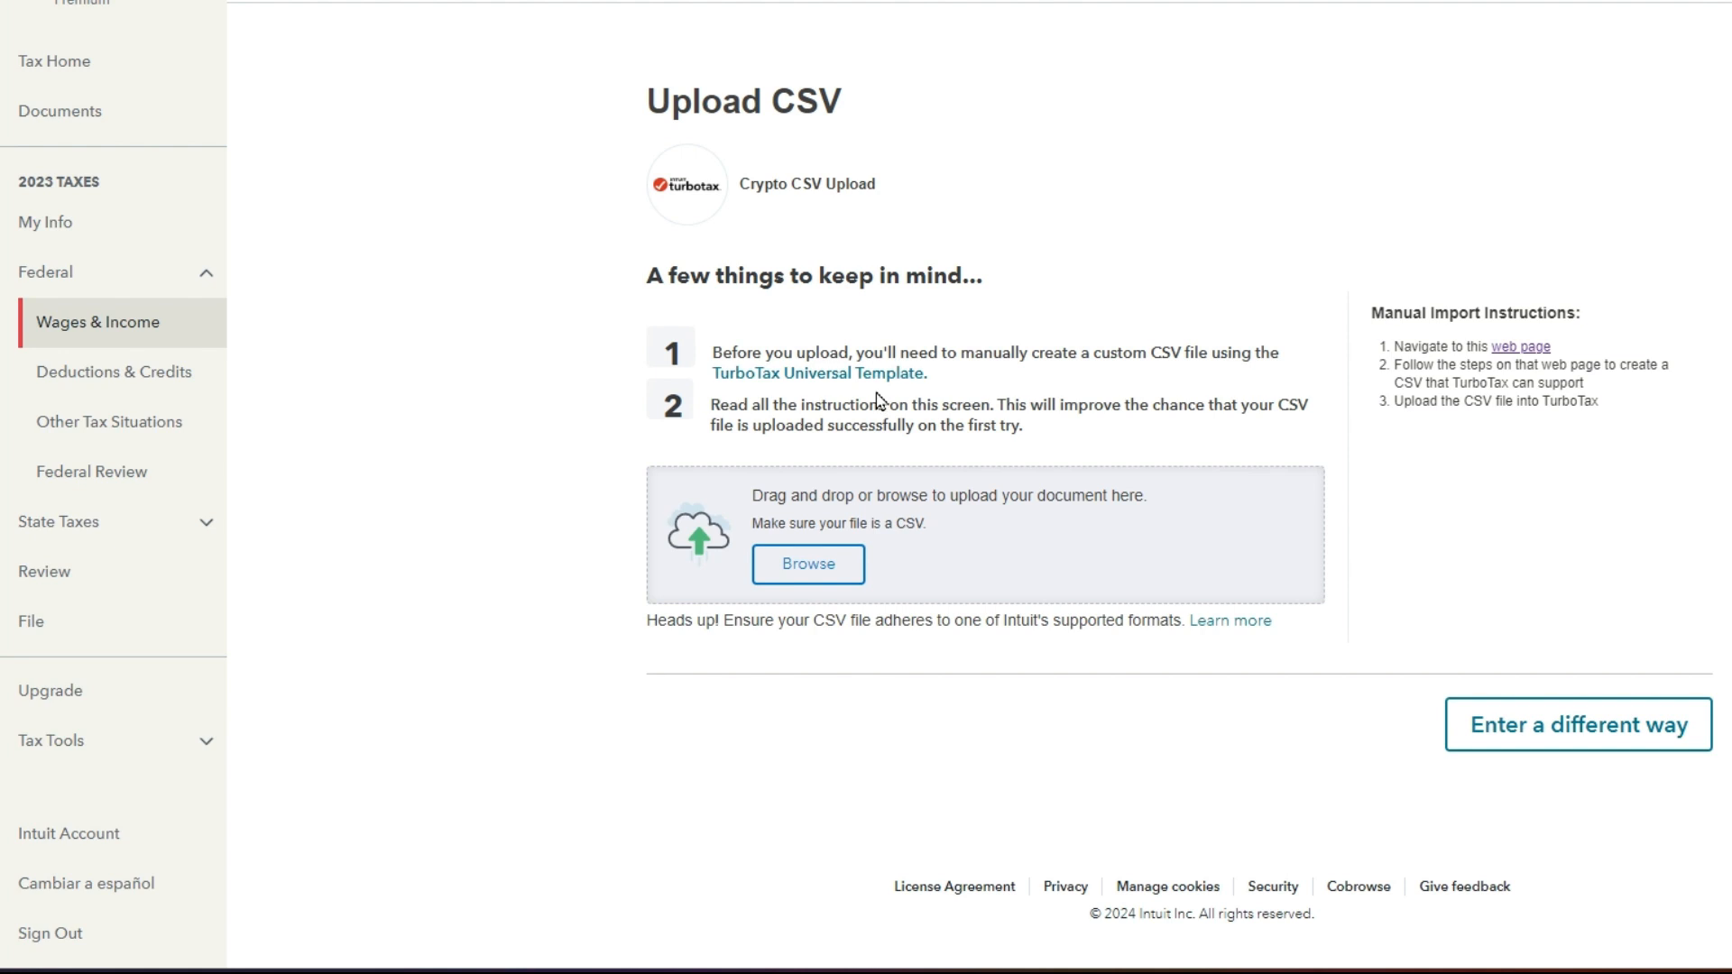
{"action": "mouse_move", "coordinate": [914, 397]}
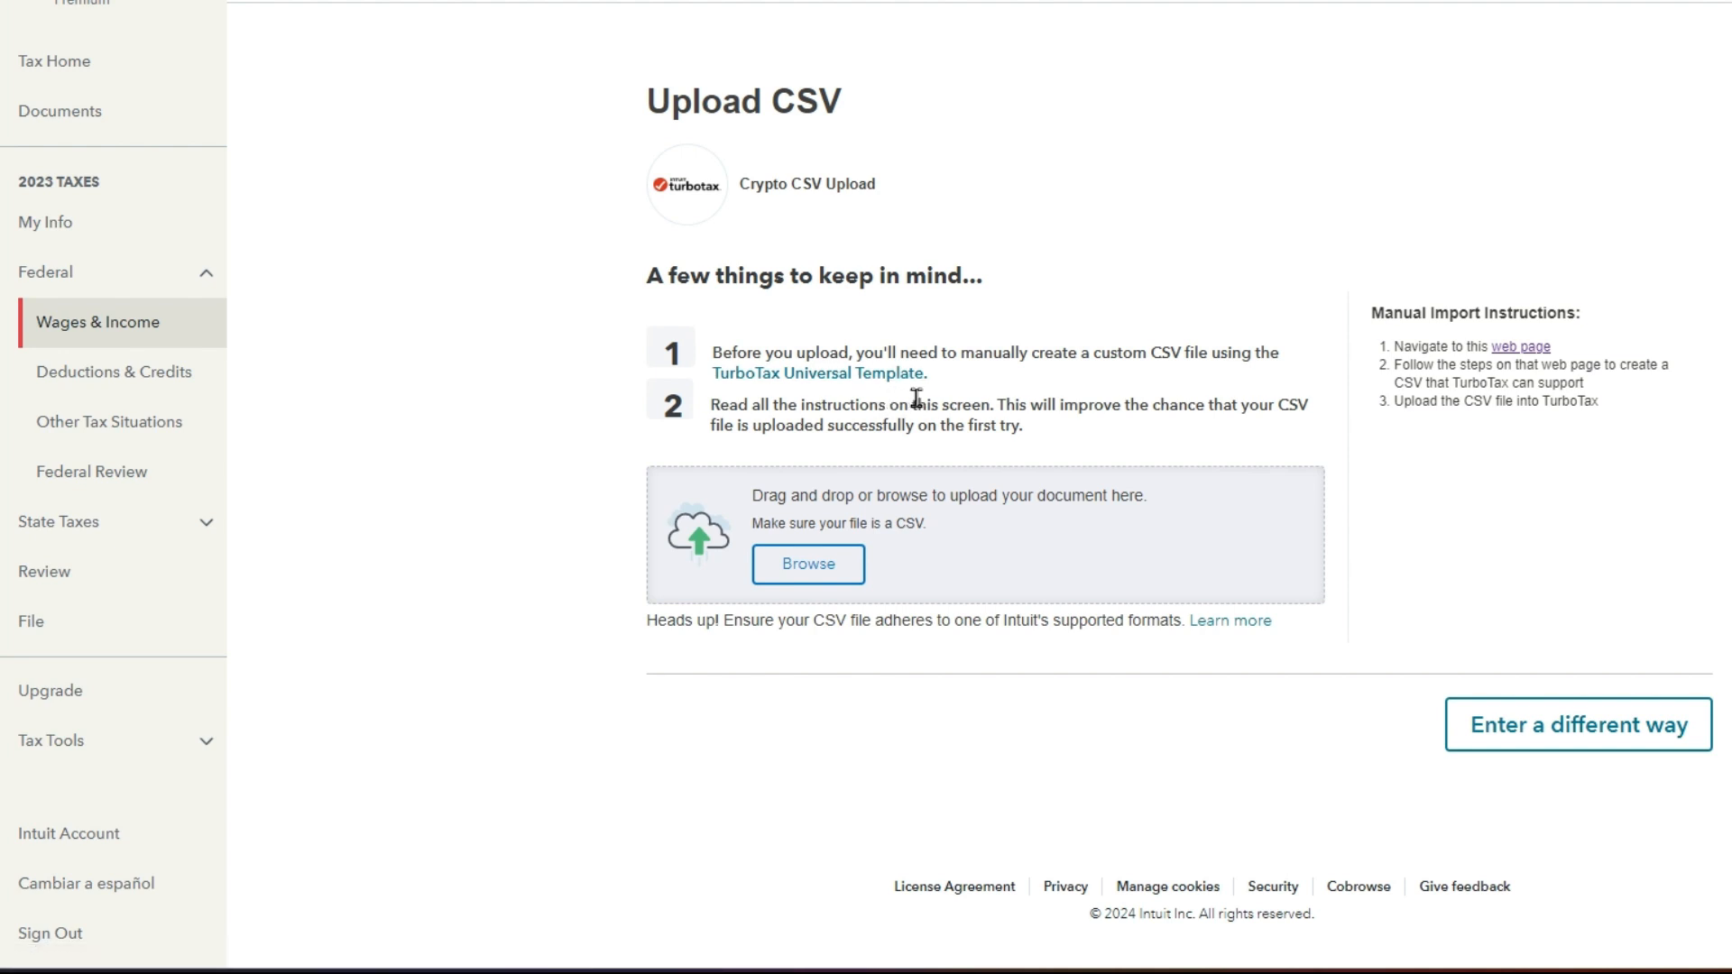
{"action": "mouse_move", "coordinate": [930, 401]}
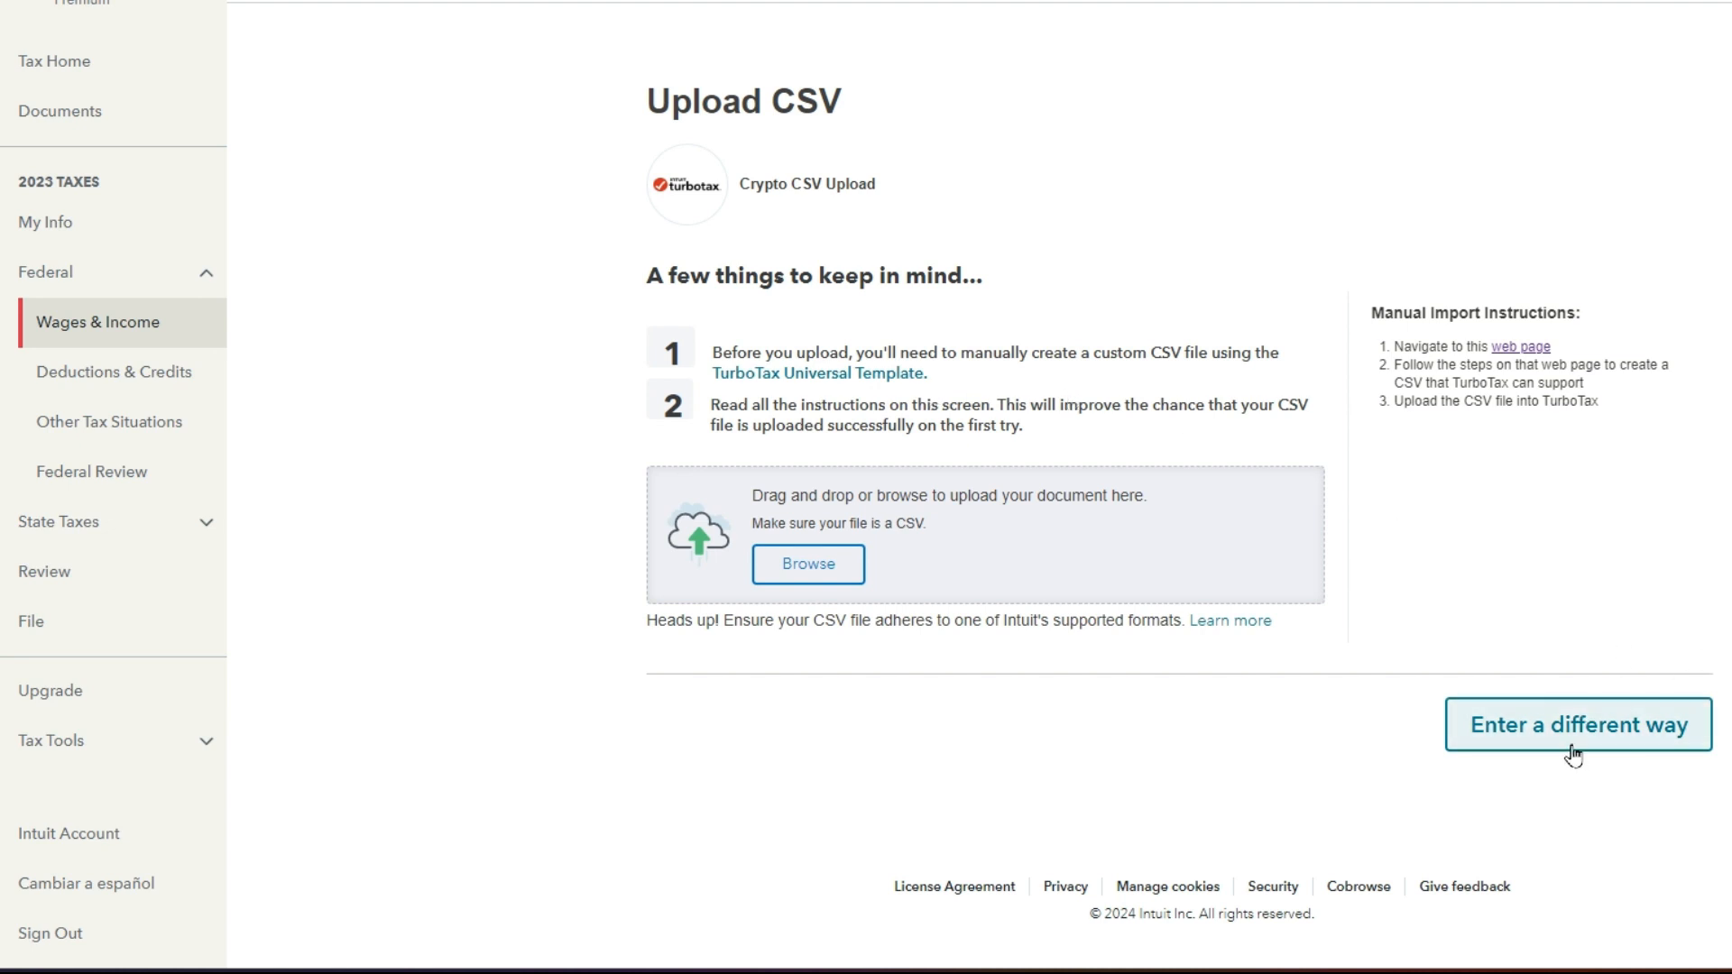
Step: Leave the CSV upload page by choosing to enter the investments a different way
{"action": "left_click", "coordinate": [1576, 725]}
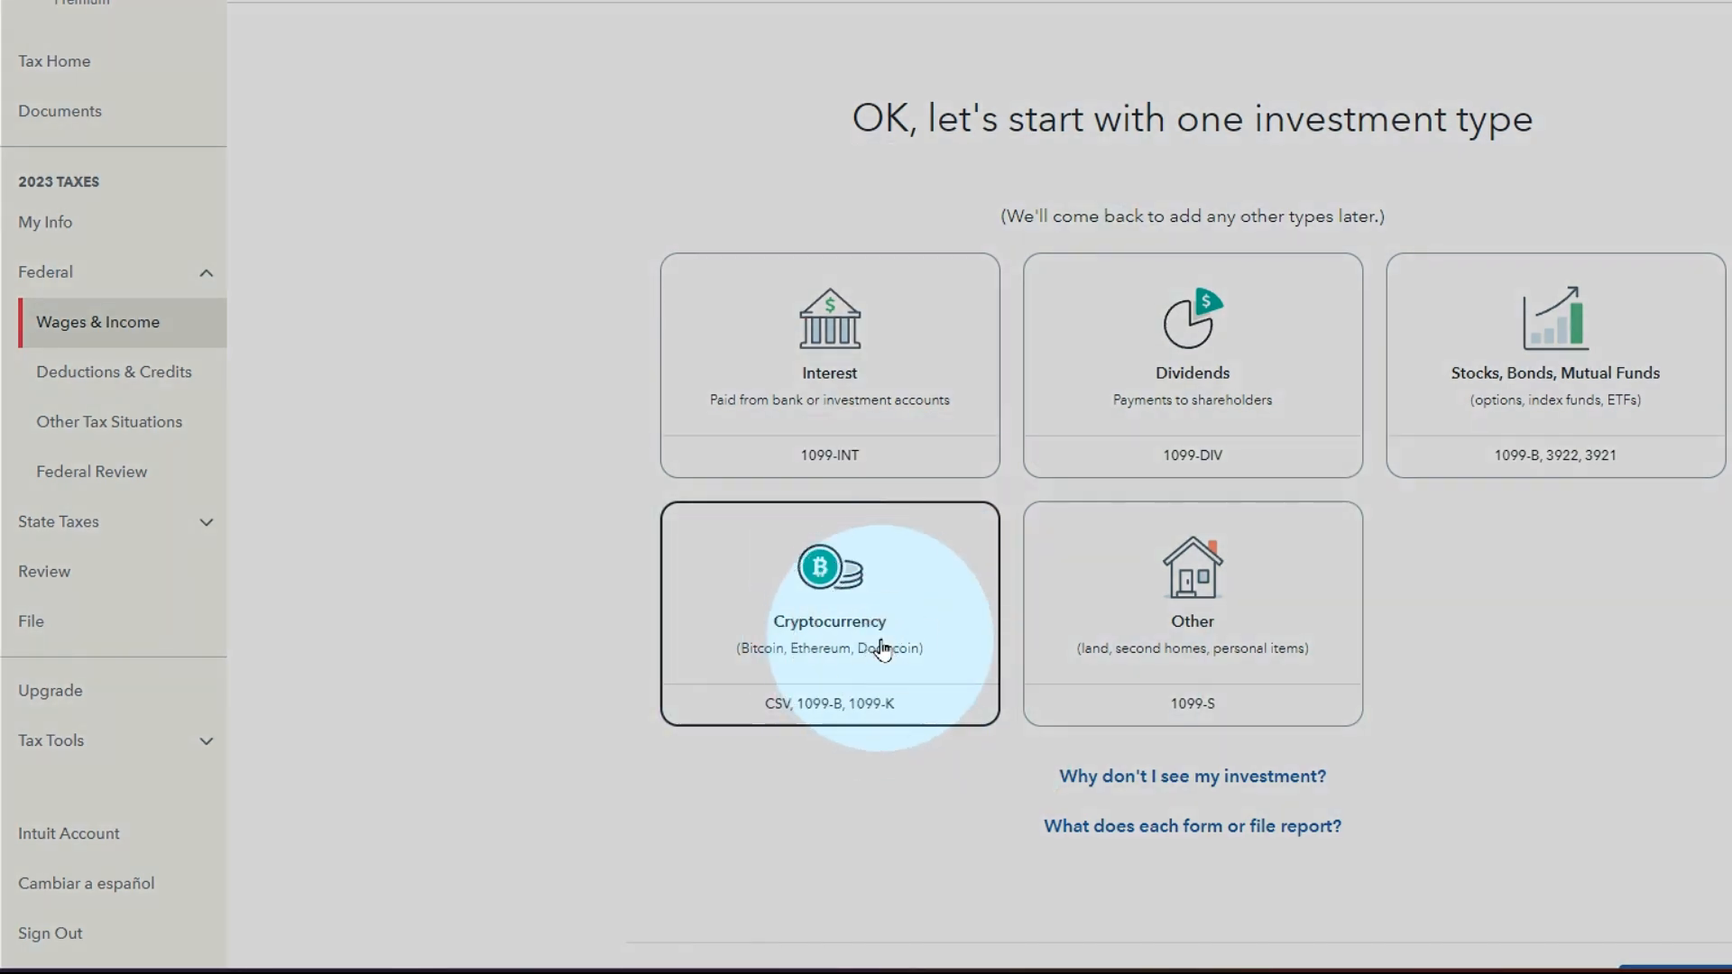
Step: Select Cryptocurrency as the investment type and continue to the crypto import options
{"action": "left_click", "coordinate": [828, 613]}
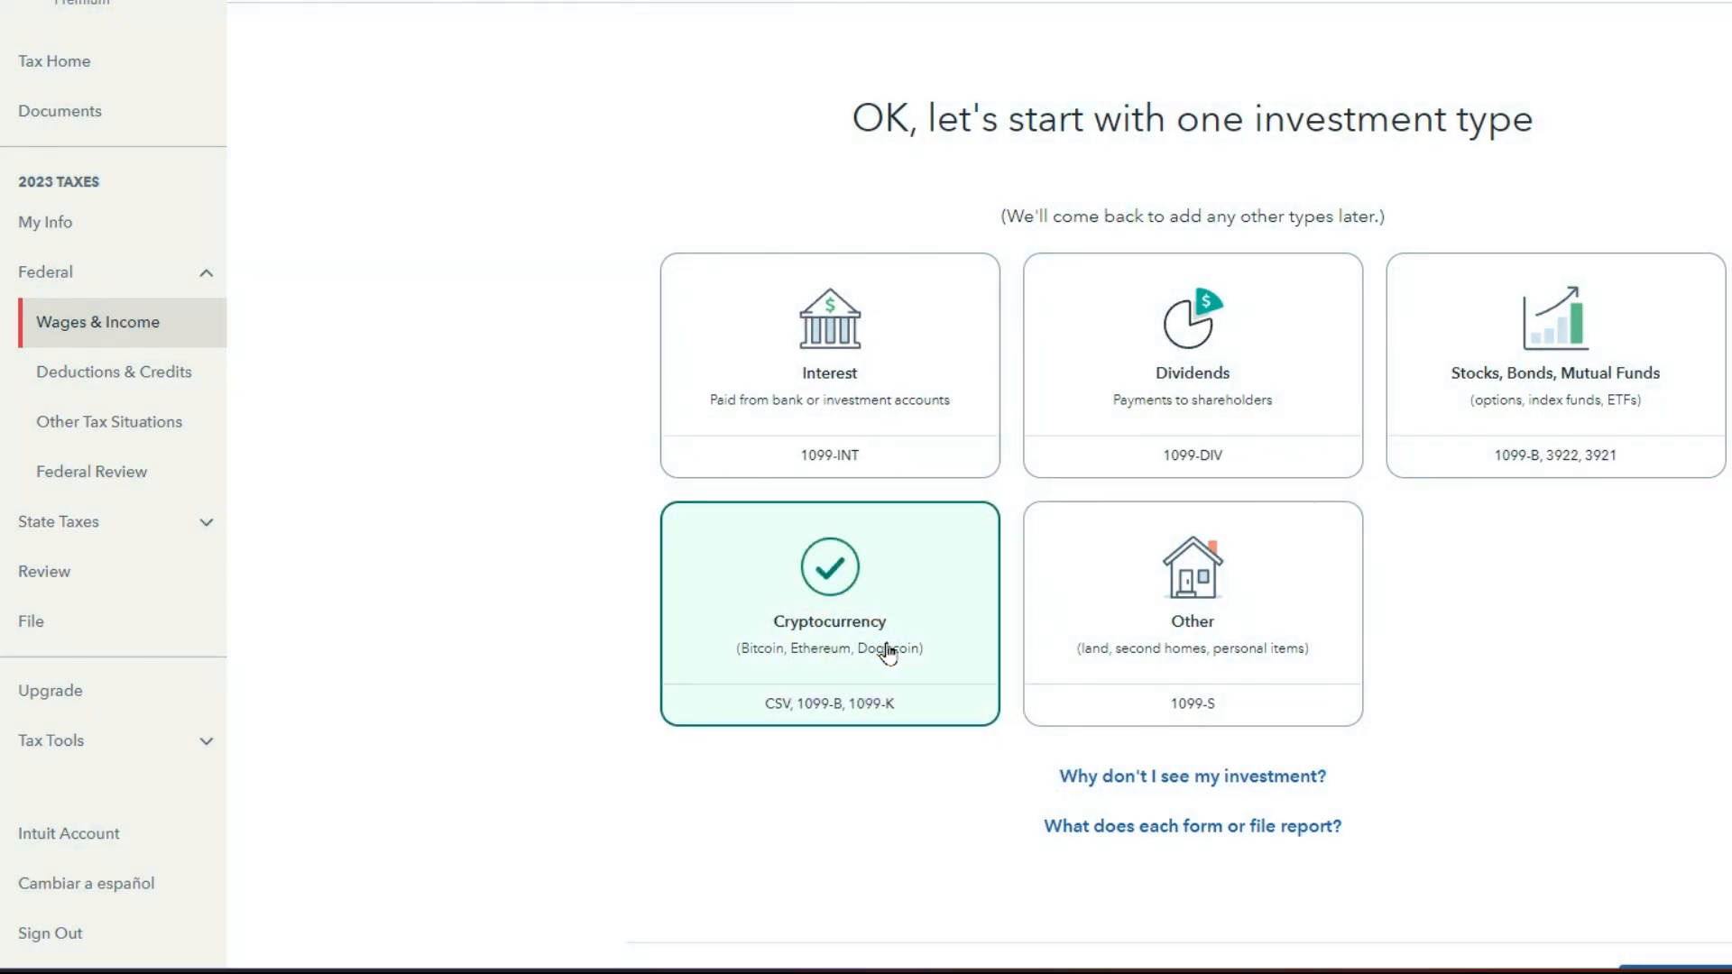
{"action": "scroll", "scroll_direction": "down", "scroll_amount": 3}
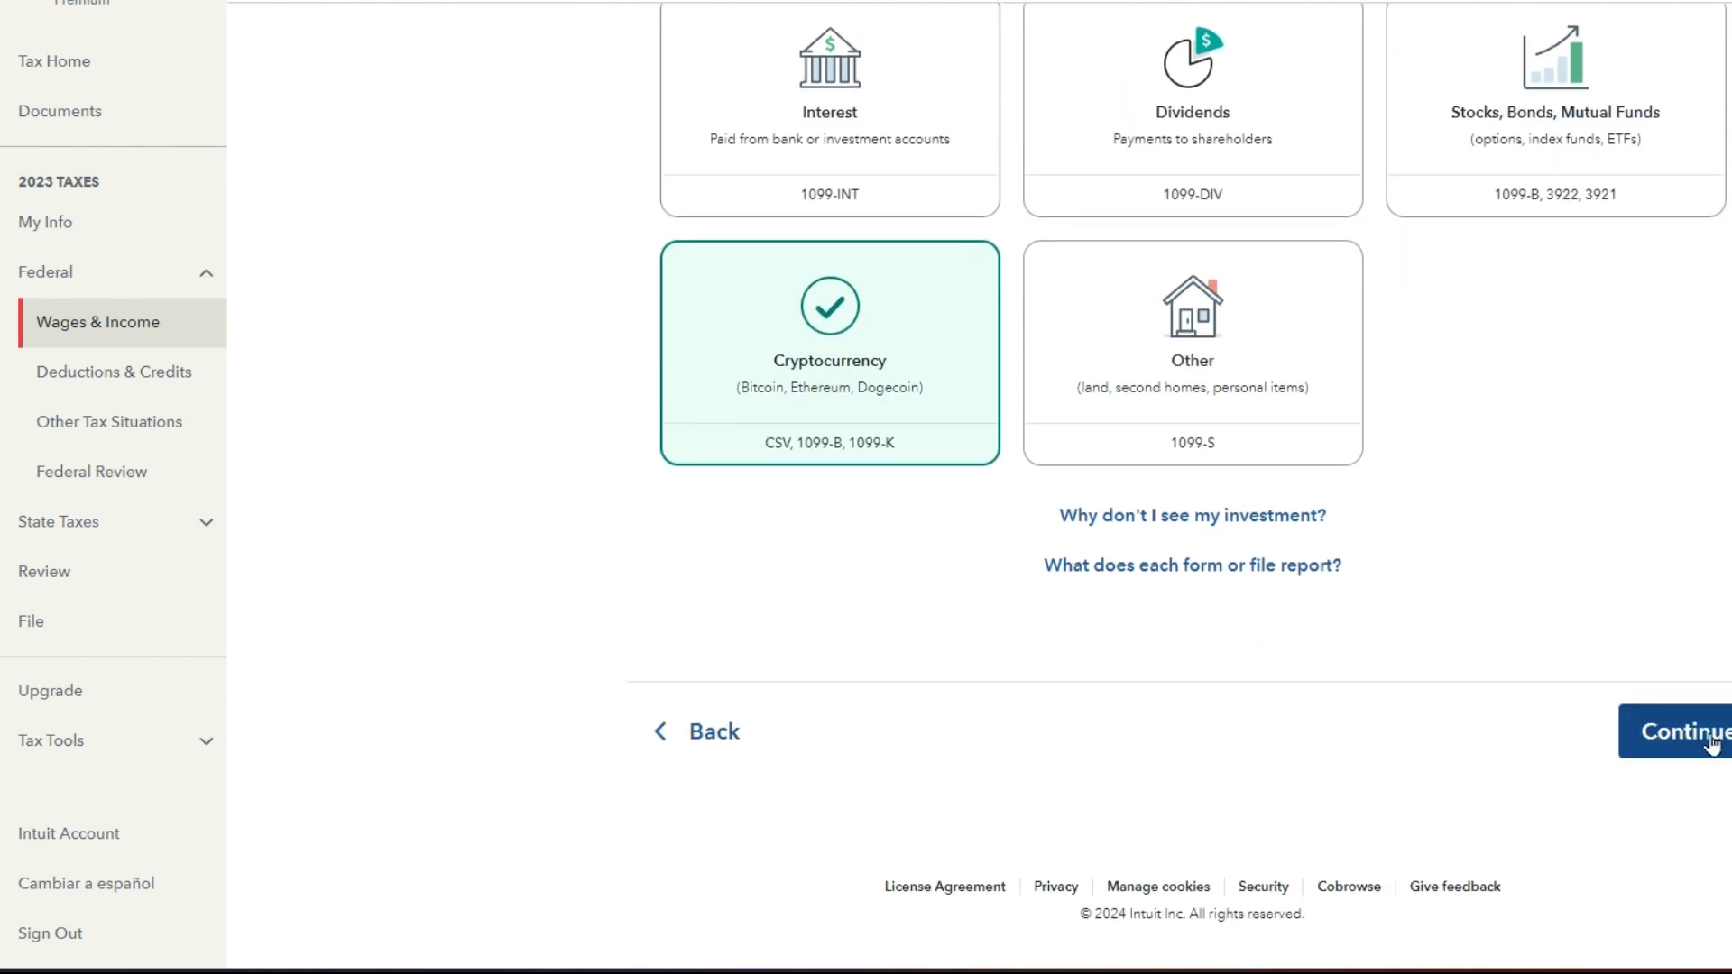
{"action": "left_click", "coordinate": [1685, 730]}
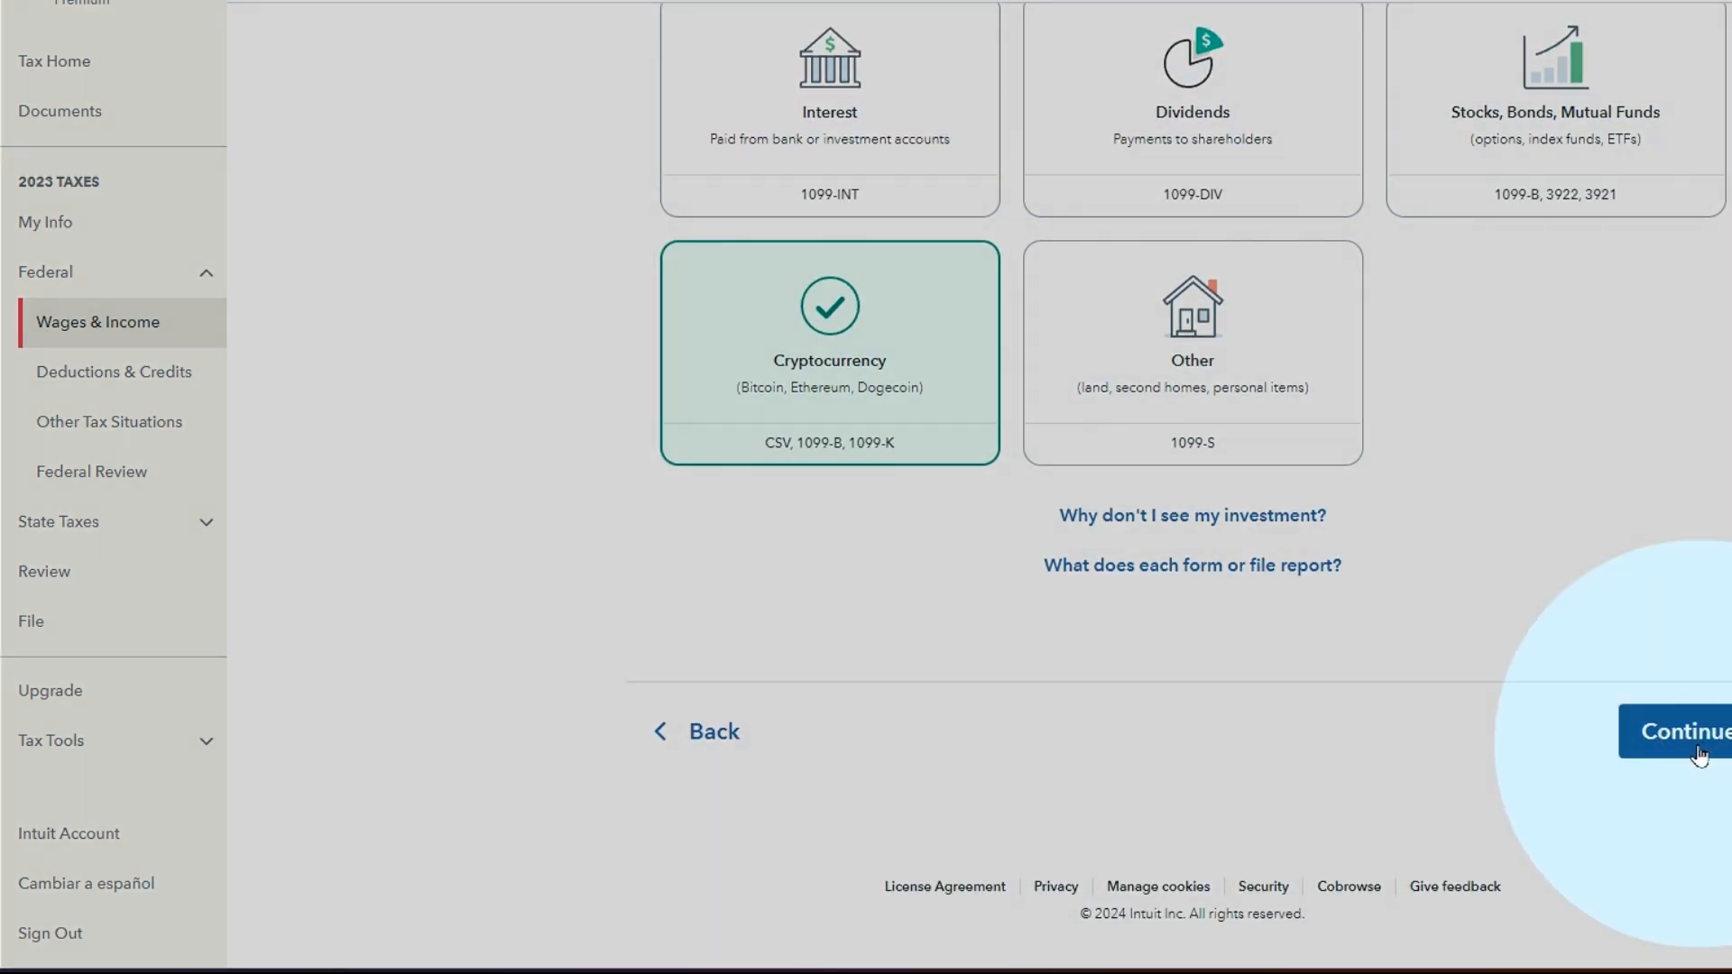
{"action": "left_click", "coordinate": [1687, 731]}
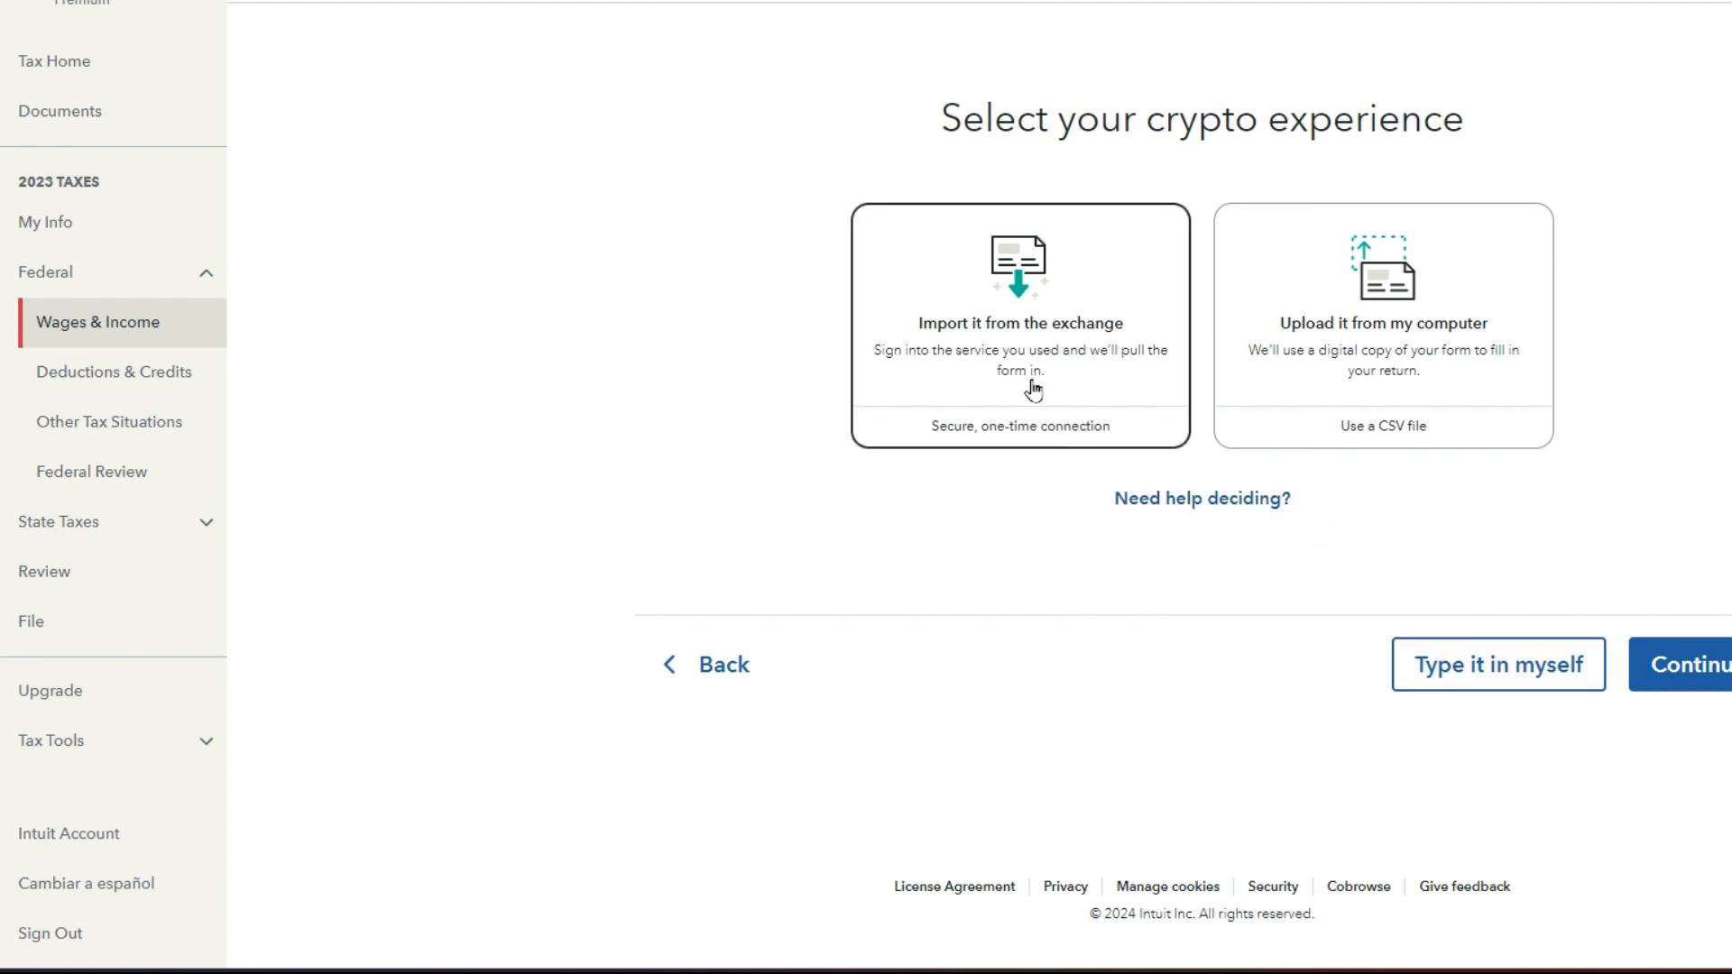
Step: Choose 'Import it from the exchange' and continue to the crypto exchange list
{"action": "left_click", "coordinate": [1019, 380]}
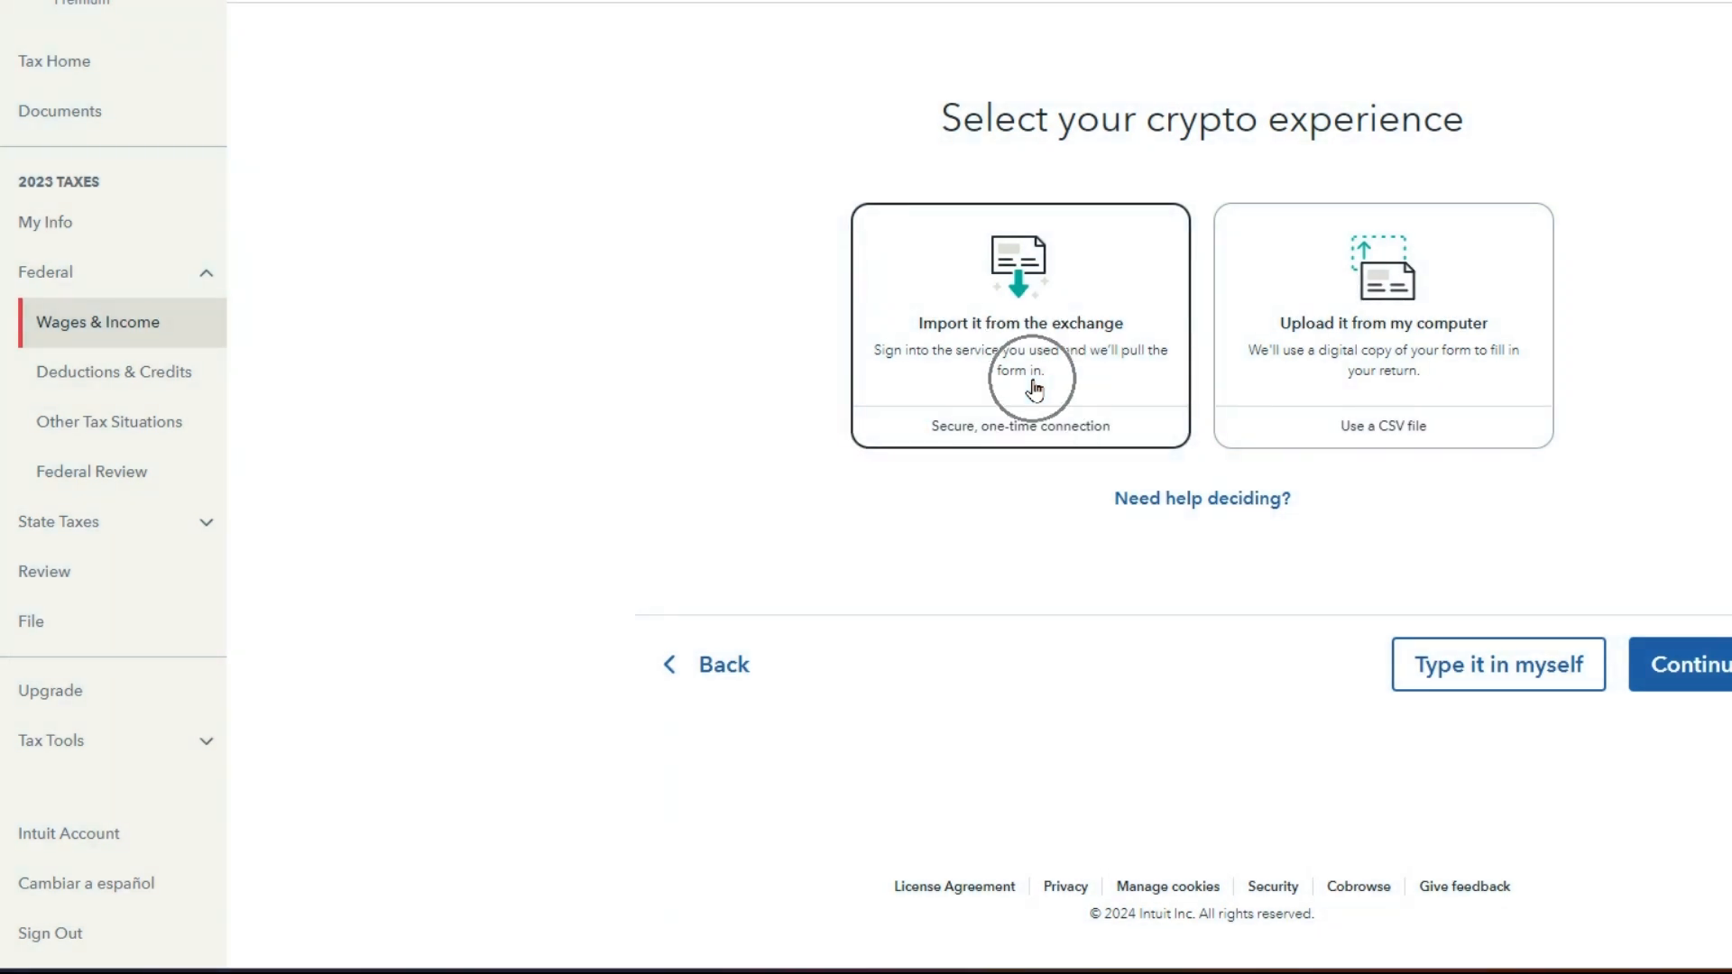
{"action": "left_click", "coordinate": [1019, 327]}
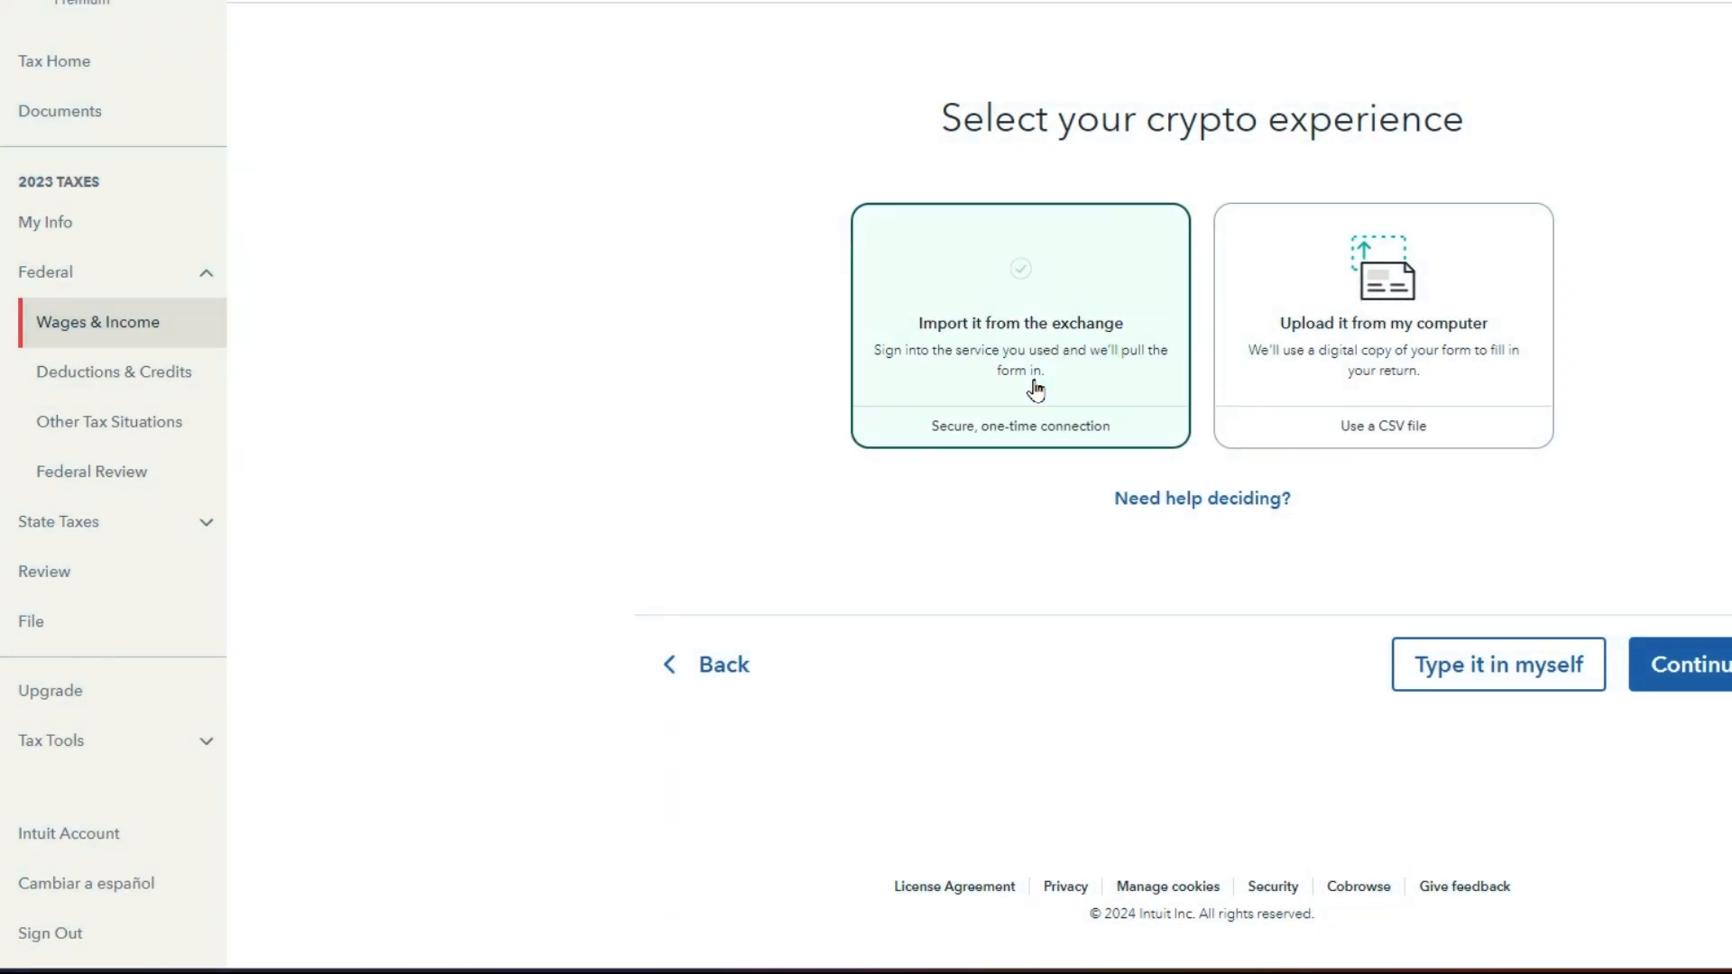
{"action": "left_click", "coordinate": [1019, 327]}
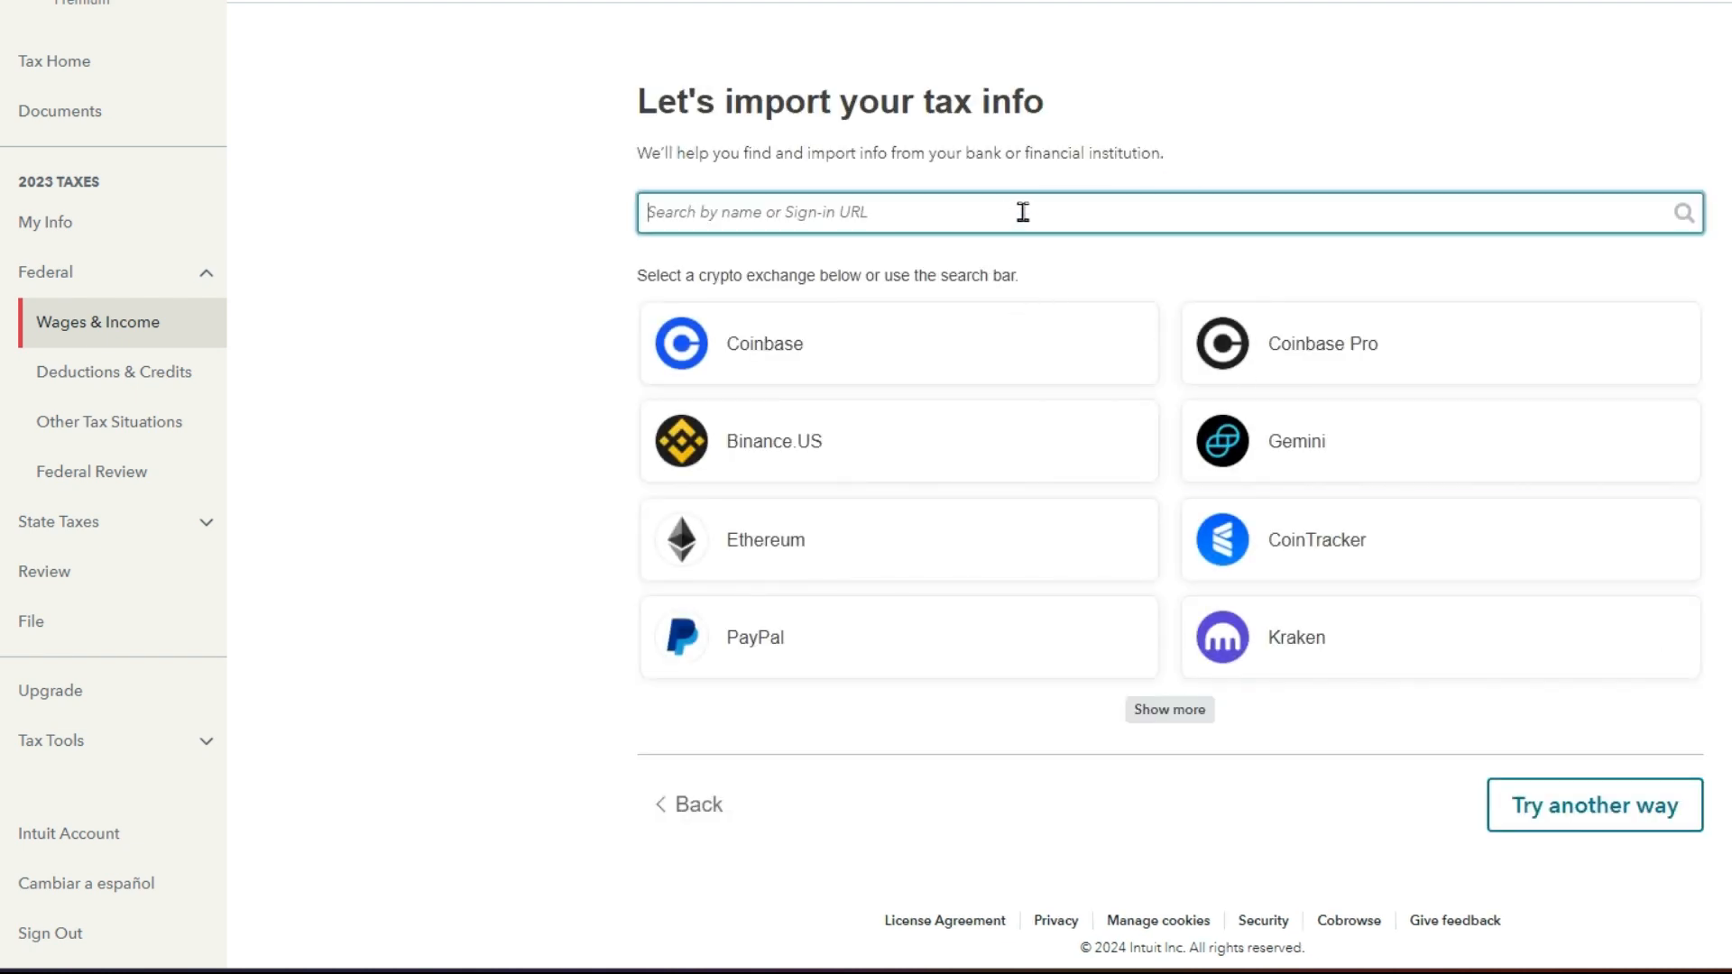
Step: Search the exchange list for 'Uphold', returning only Crypto CSV Upload
{"action": "type", "text": "u"}
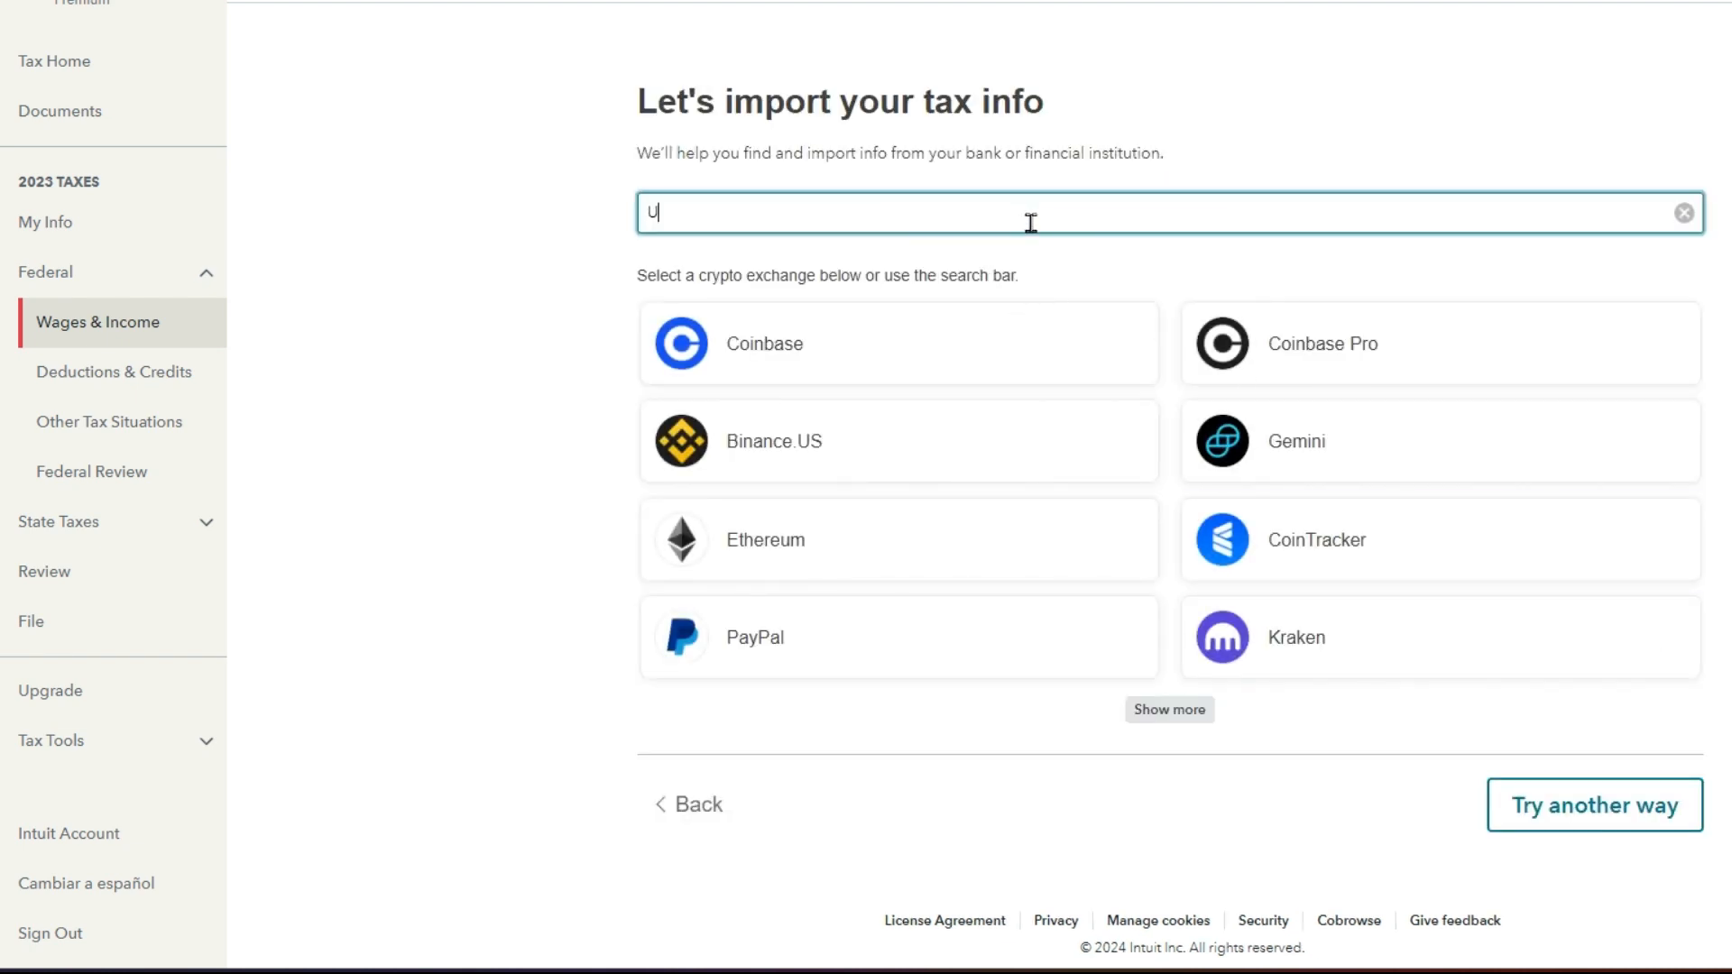
{"action": "type", "text": "ph"}
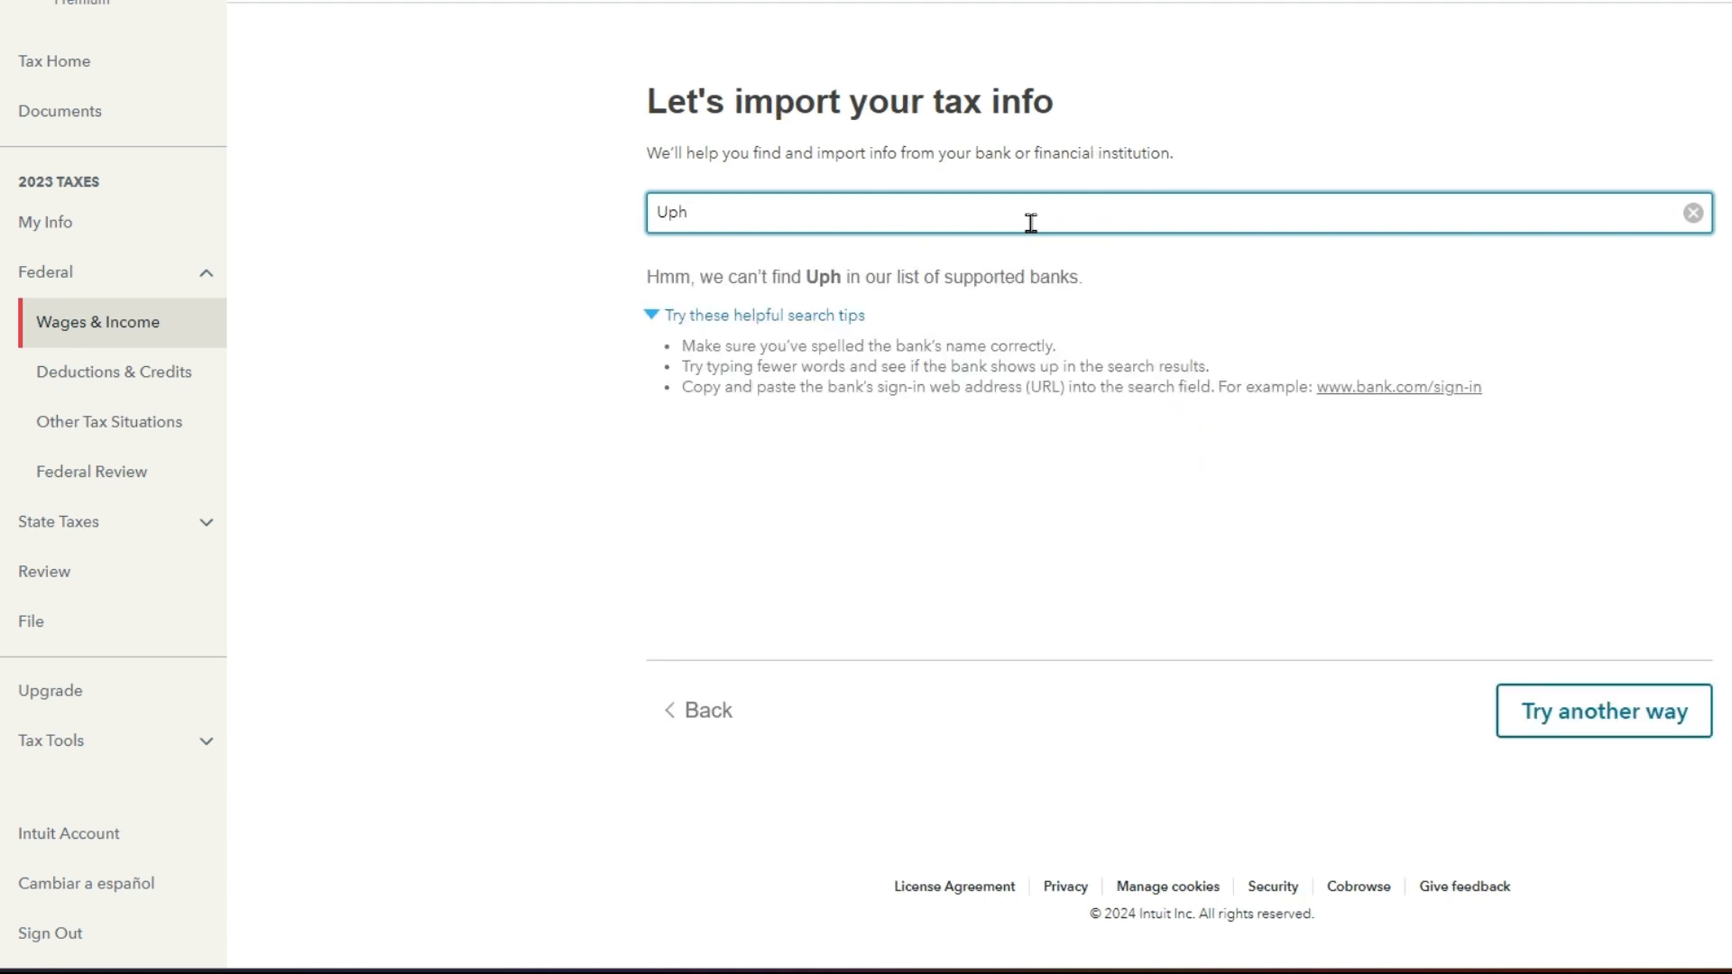
{"action": "type", "text": "old"}
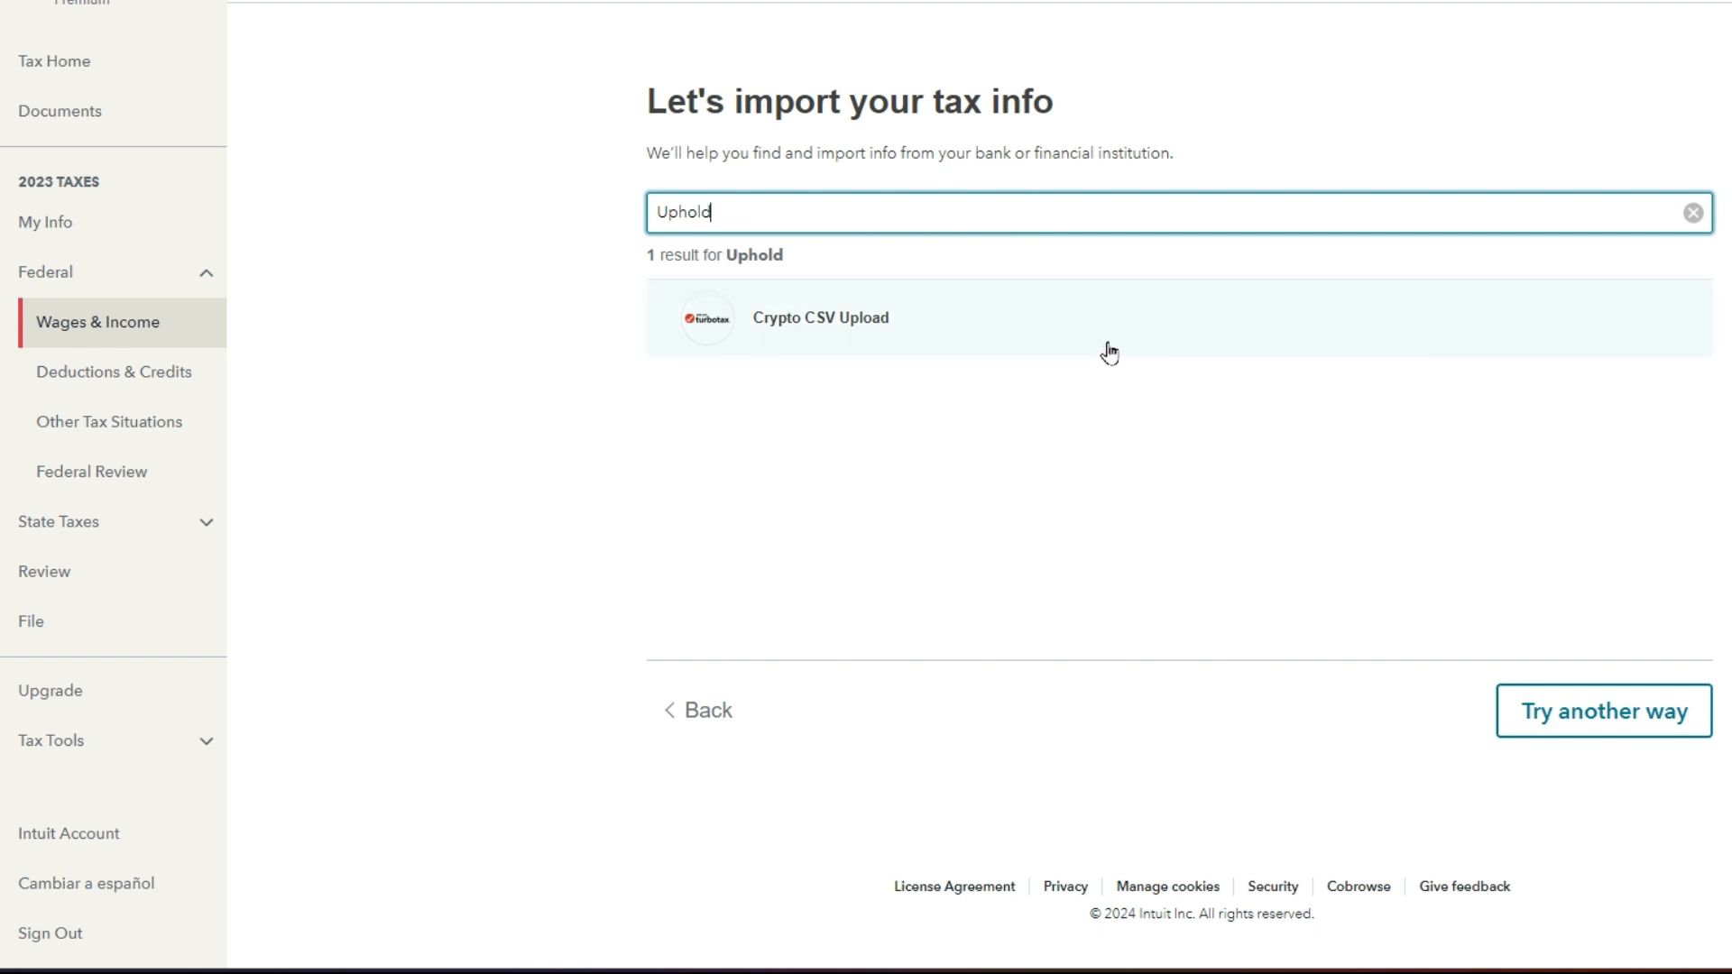
{"action": "mouse_move", "coordinate": [1232, 490]}
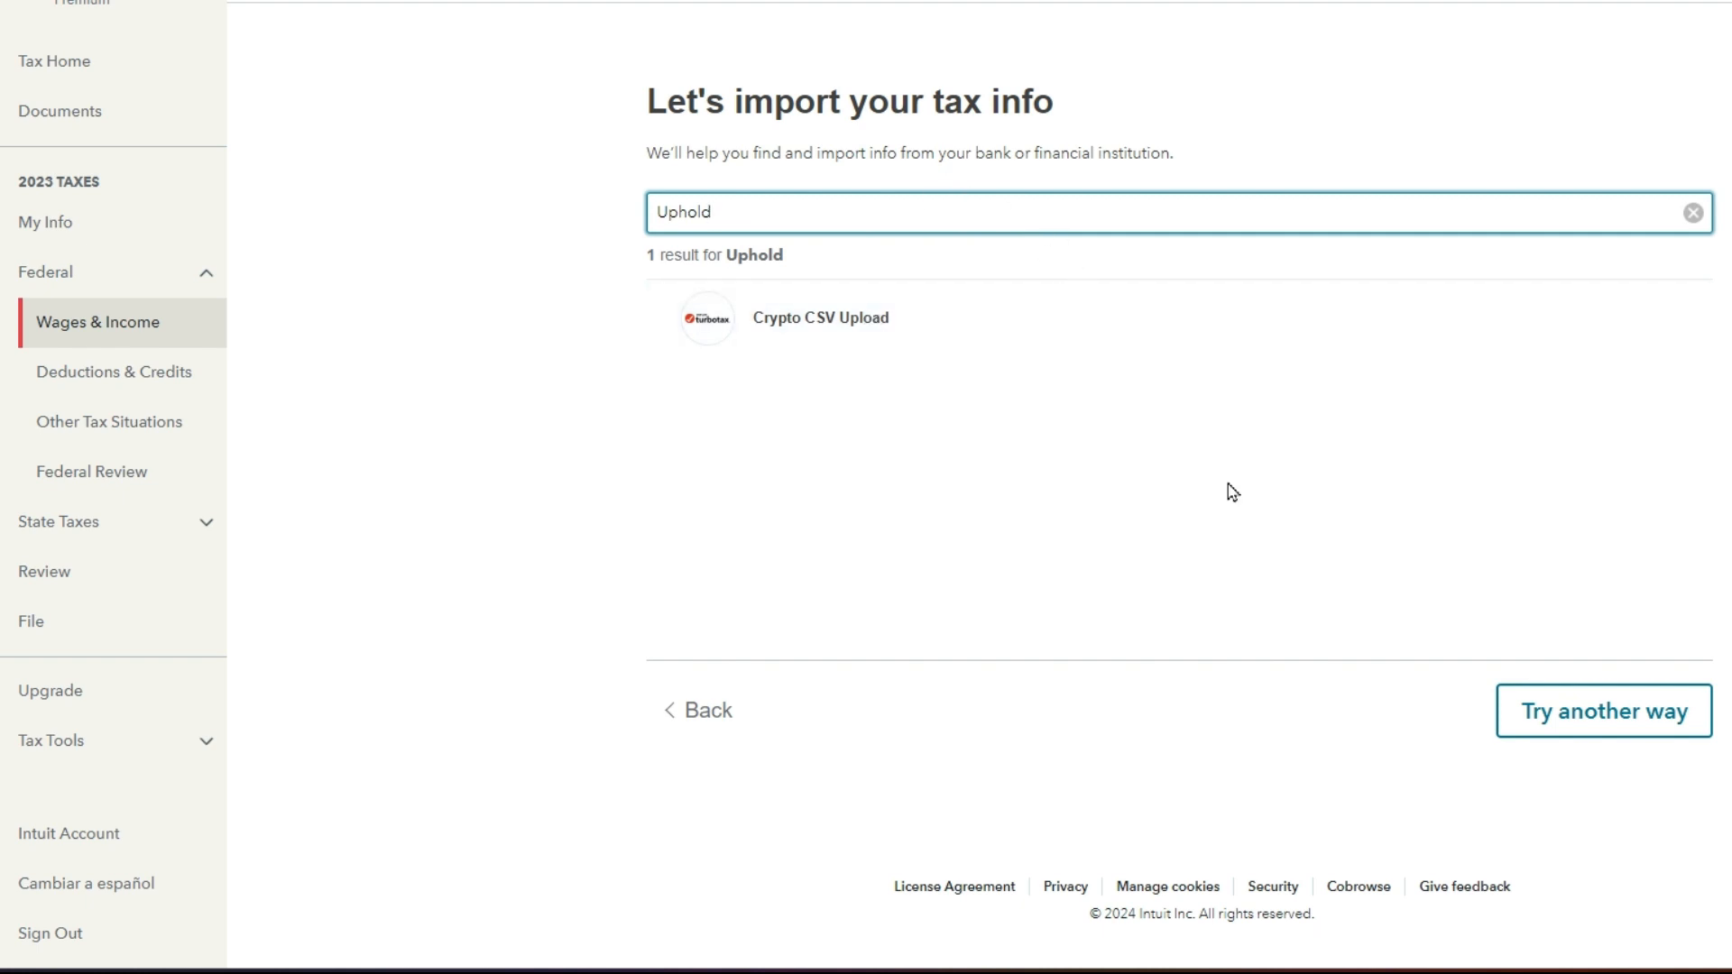
{"action": "mouse_move", "coordinate": [1604, 760]}
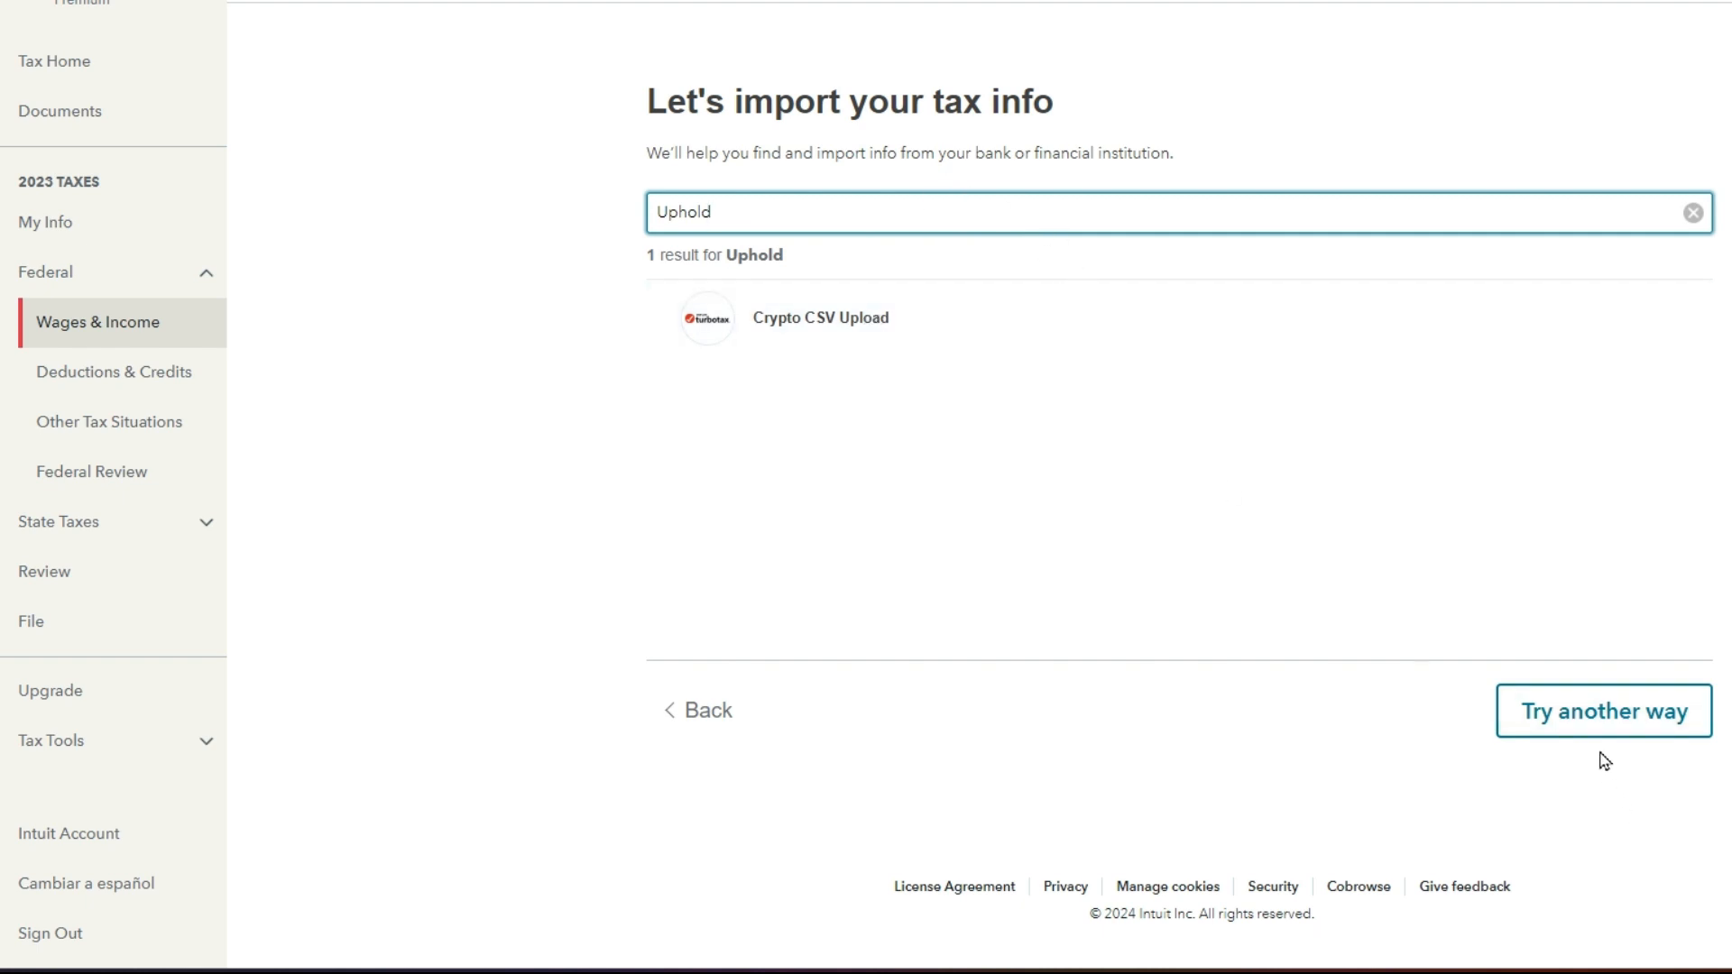
{"action": "mouse_move", "coordinate": [1595, 752]}
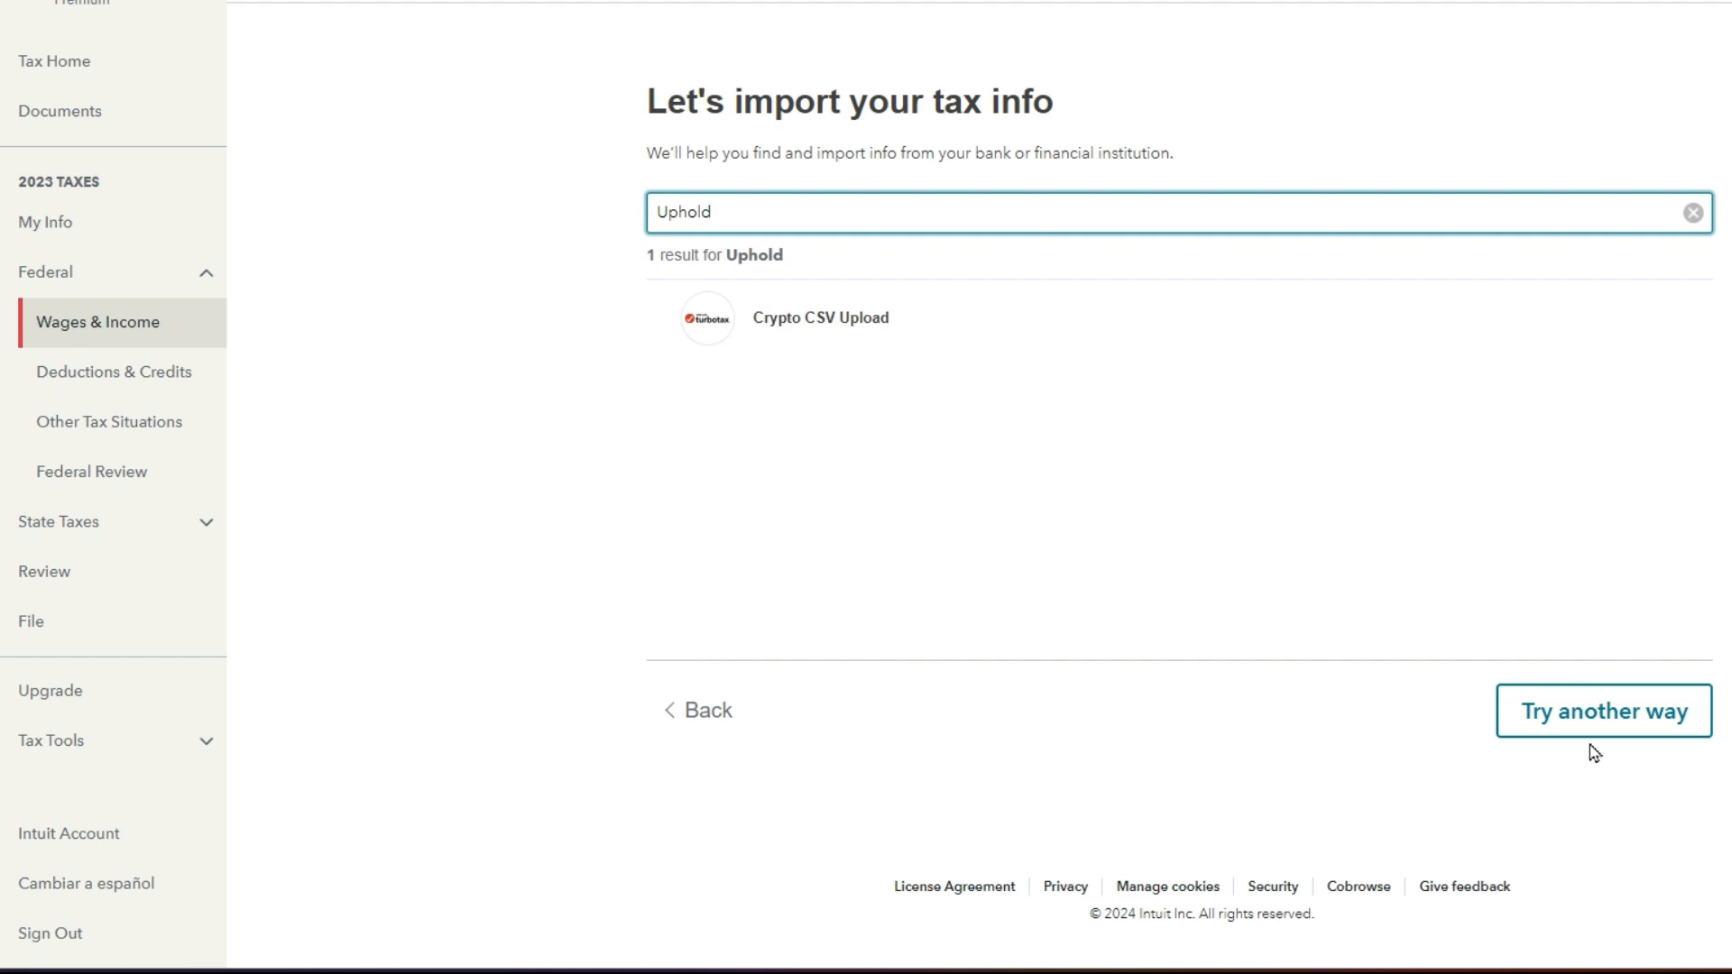